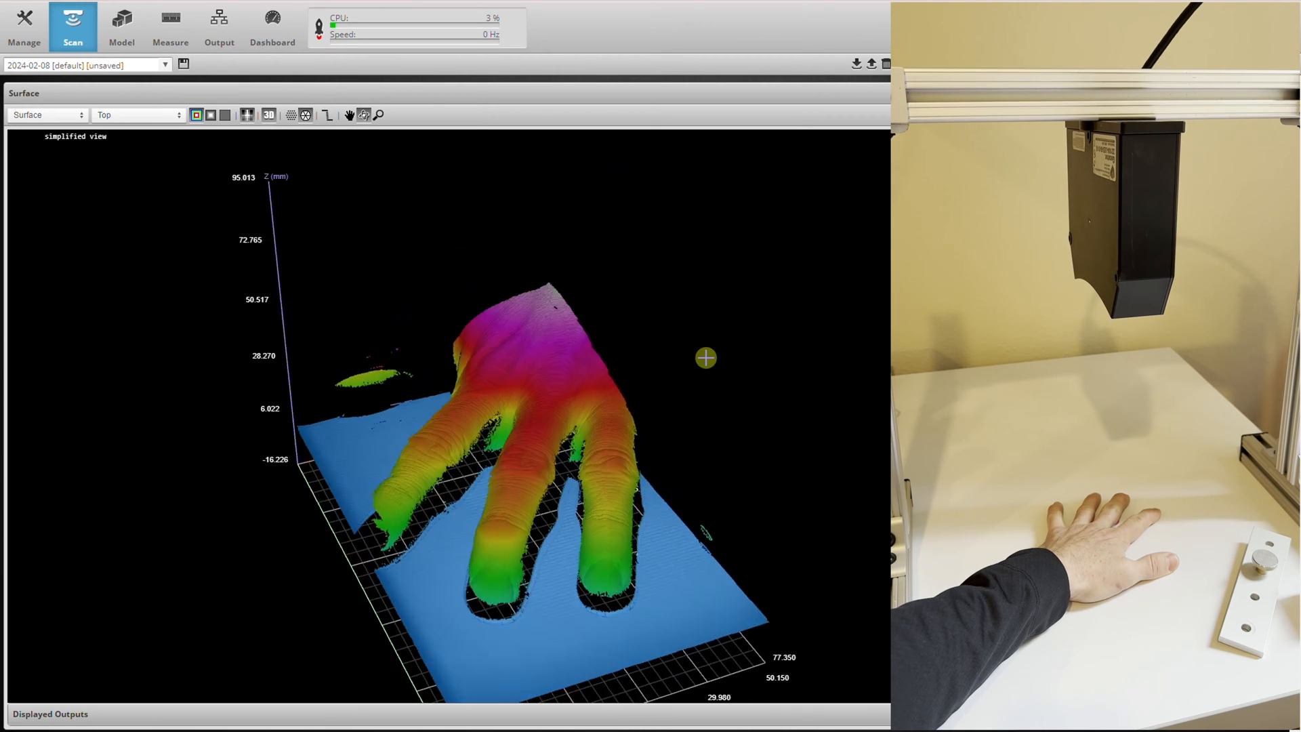
Step: Rotate the 3D view to inspect the drilled plate scan with the round puck
left_click_drag(704, 358, 649, 444)
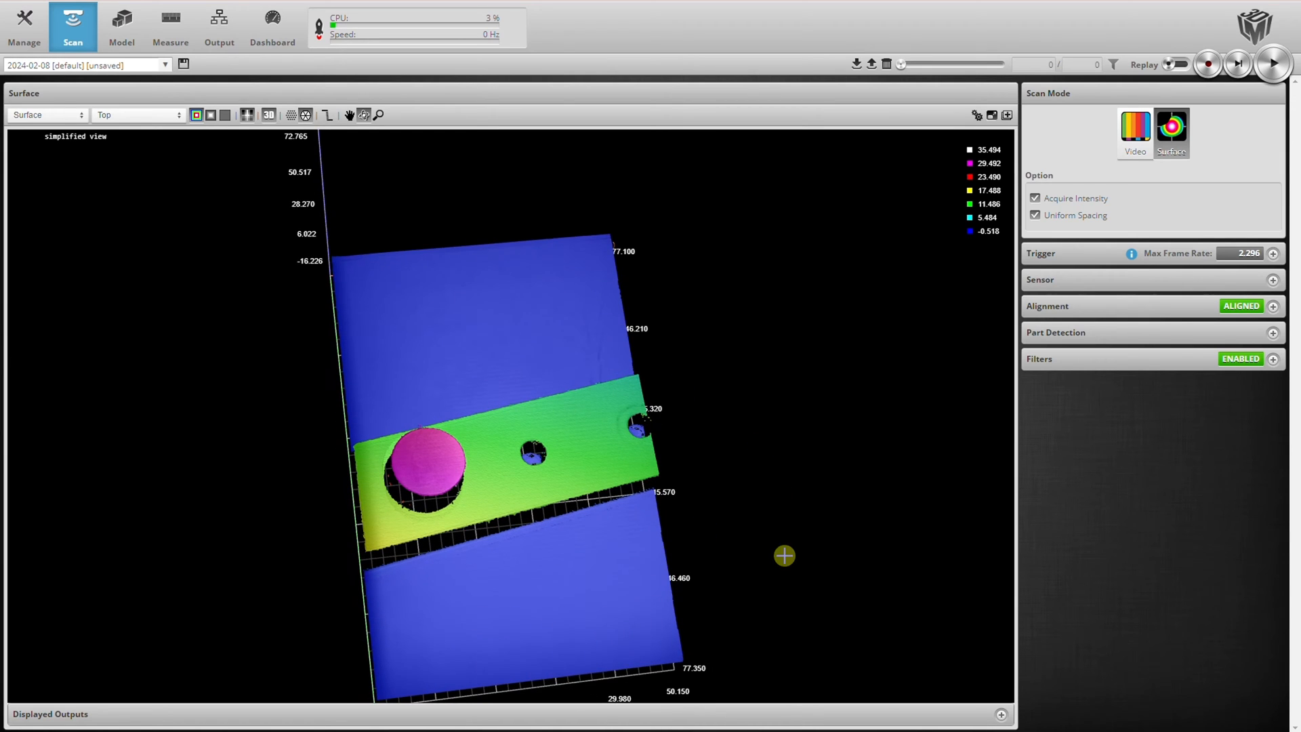
Step: Enable Part Detection so only the plate is isolated from the background
left_click(1274, 333)
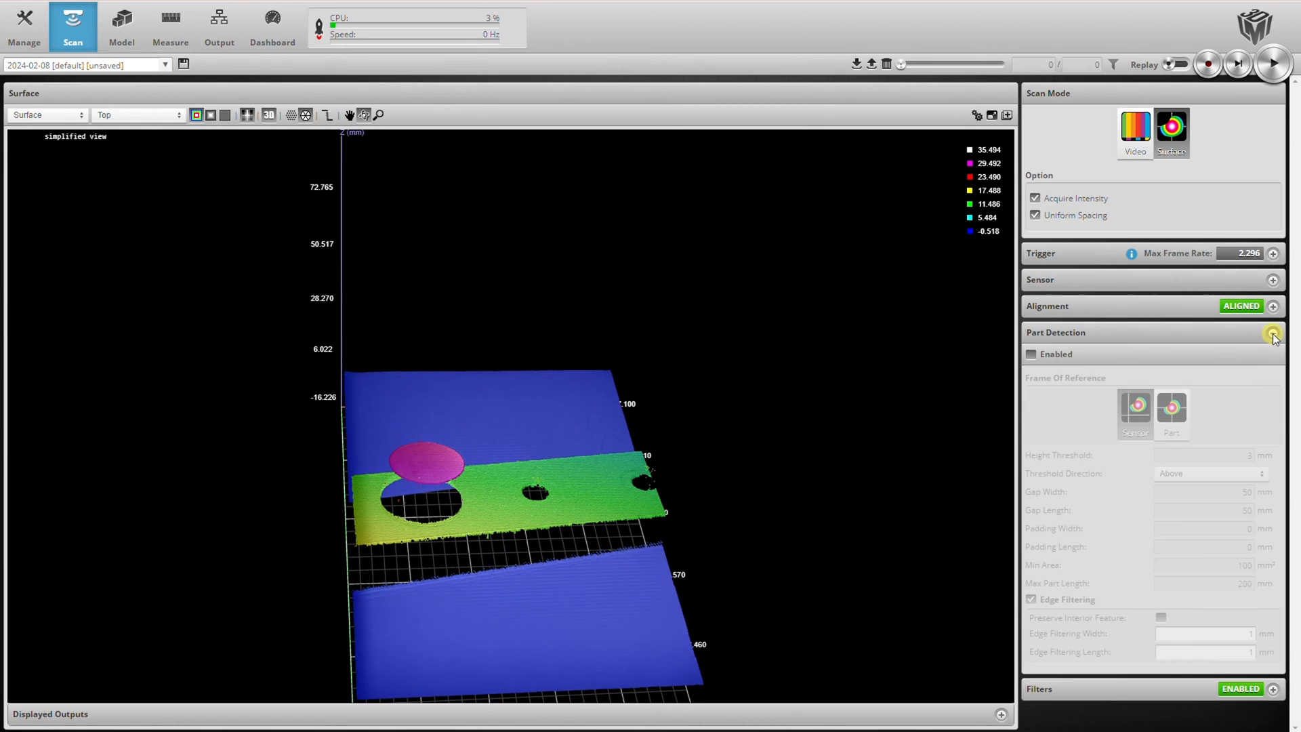
left_click(1031, 353)
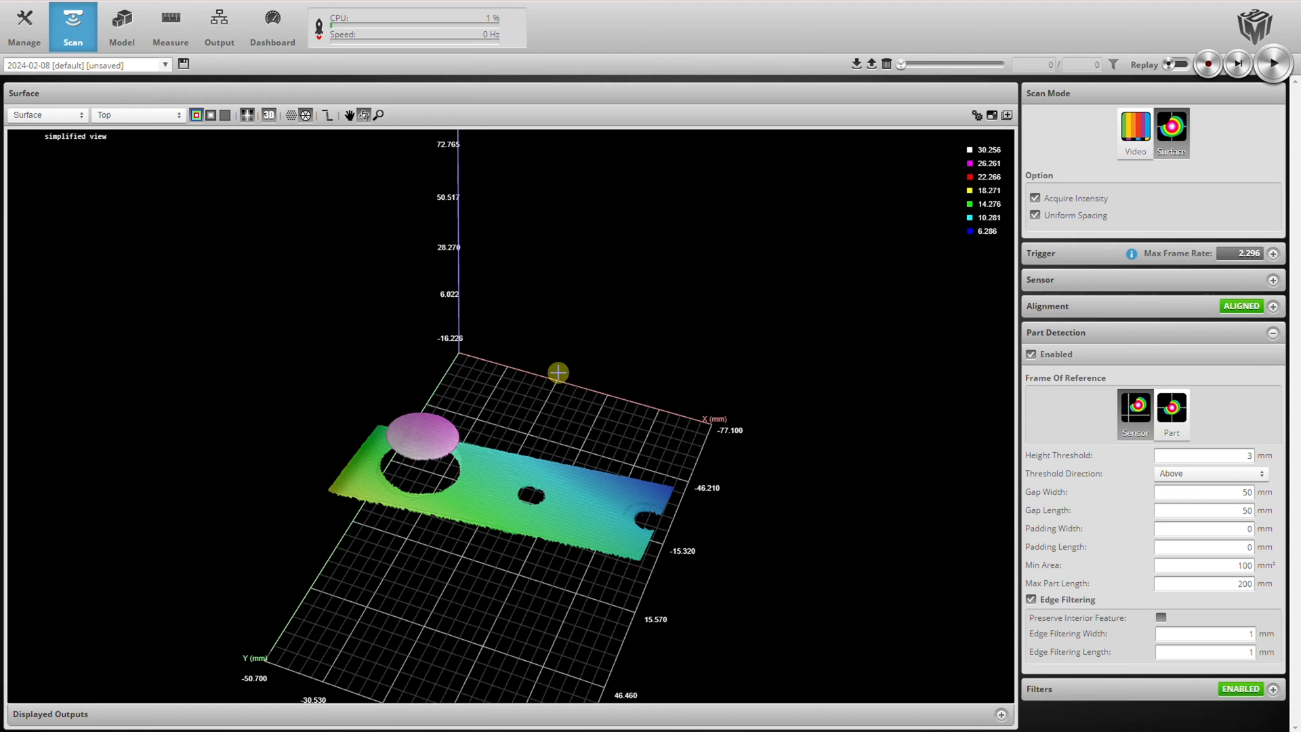
mouse_move(170, 27)
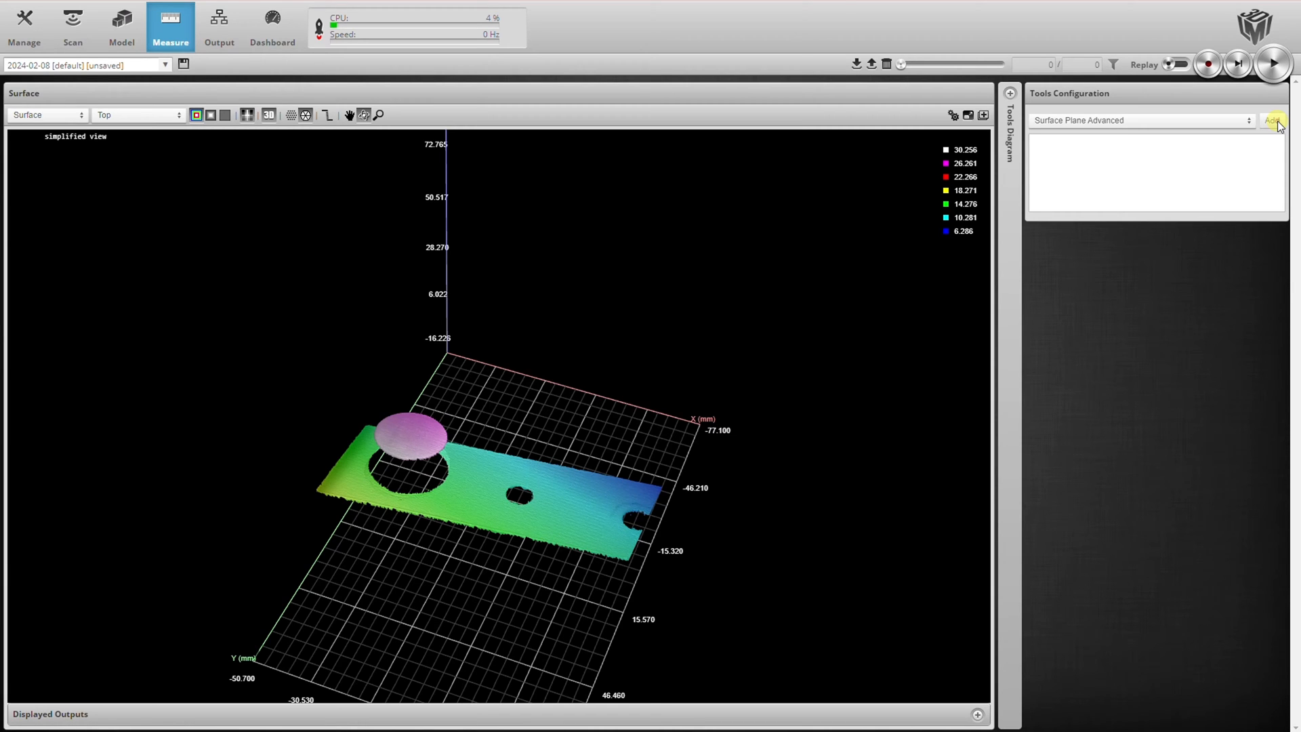
Step: Add a Surface Plane Advanced tool with a Rectangle region, reviewing its Anchoring settings
left_click(1272, 121)
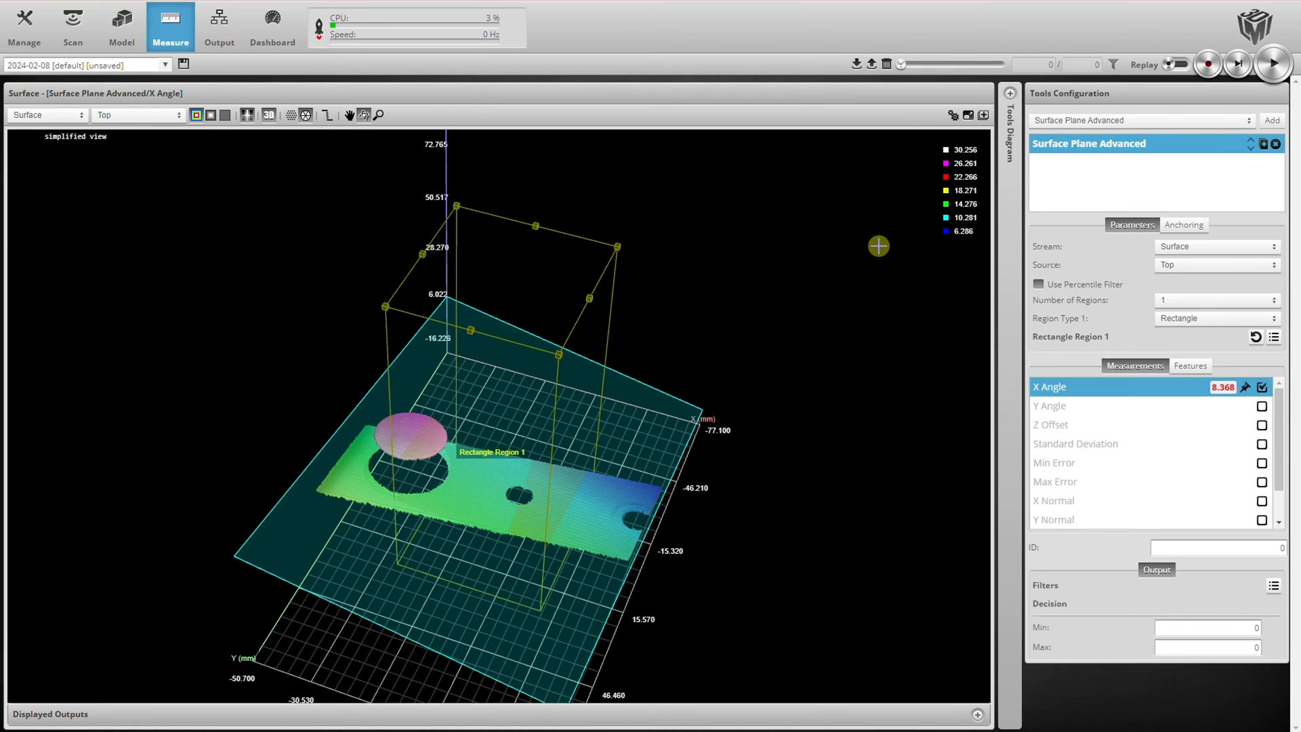
mouse_move(1040, 301)
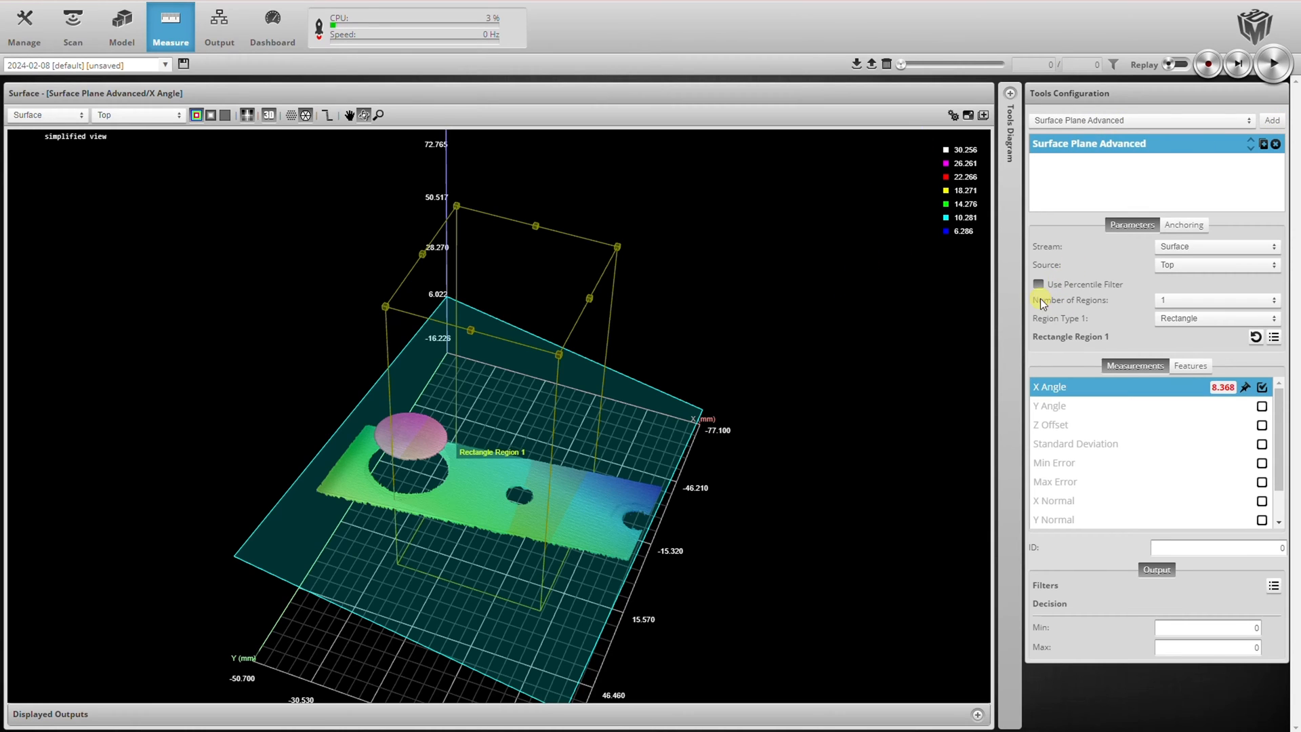
mouse_move(1079, 288)
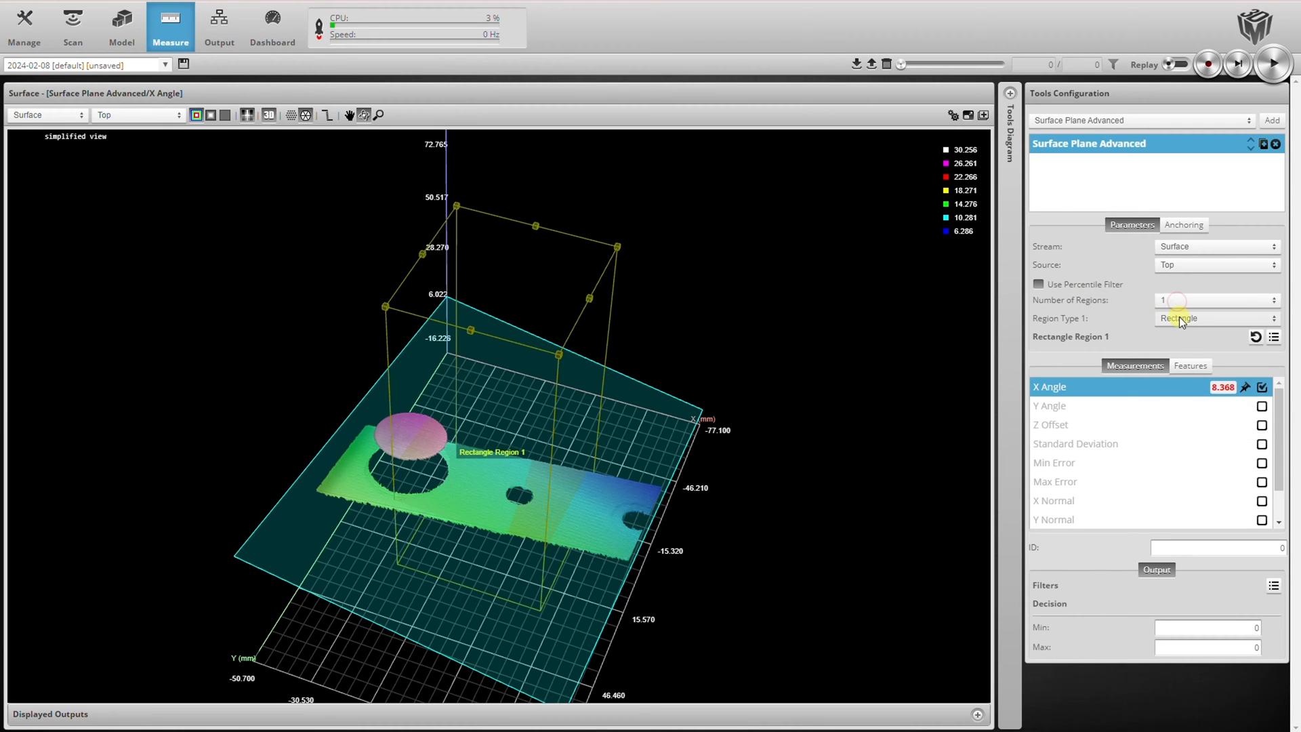
left_click(1214, 317)
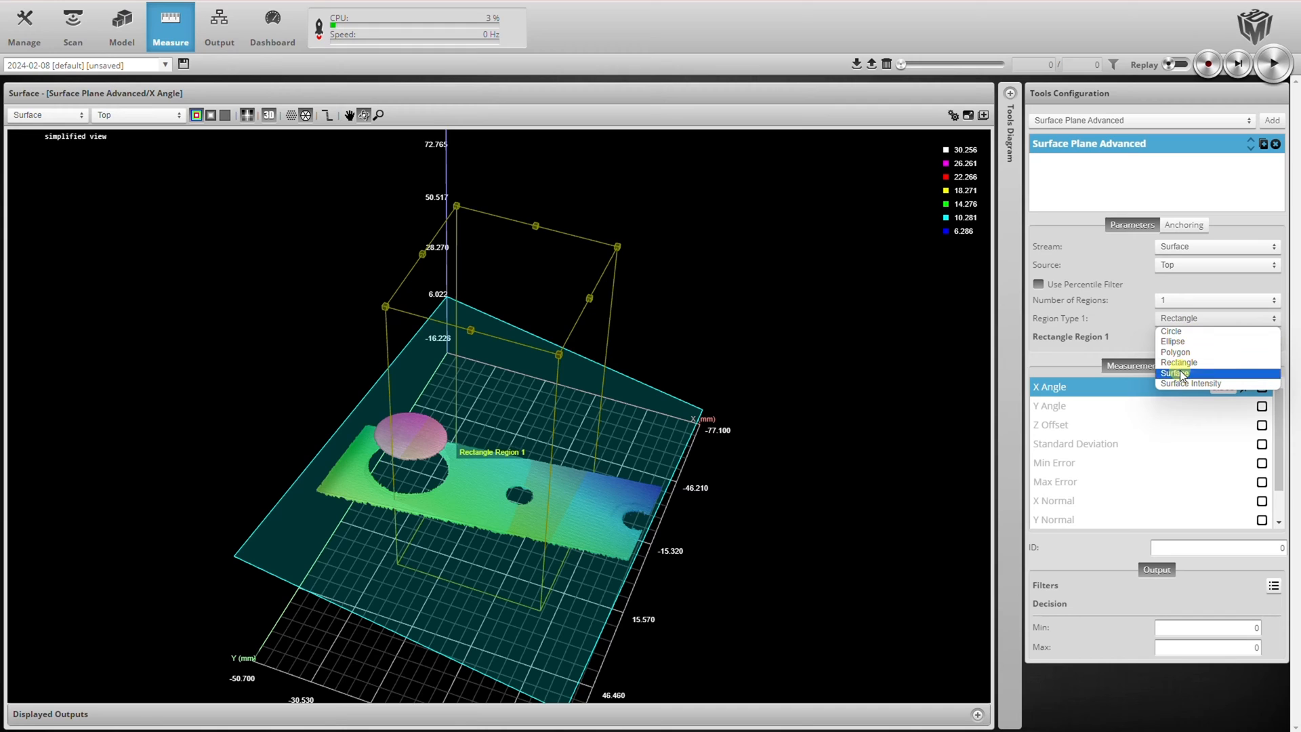
left_click(1178, 362)
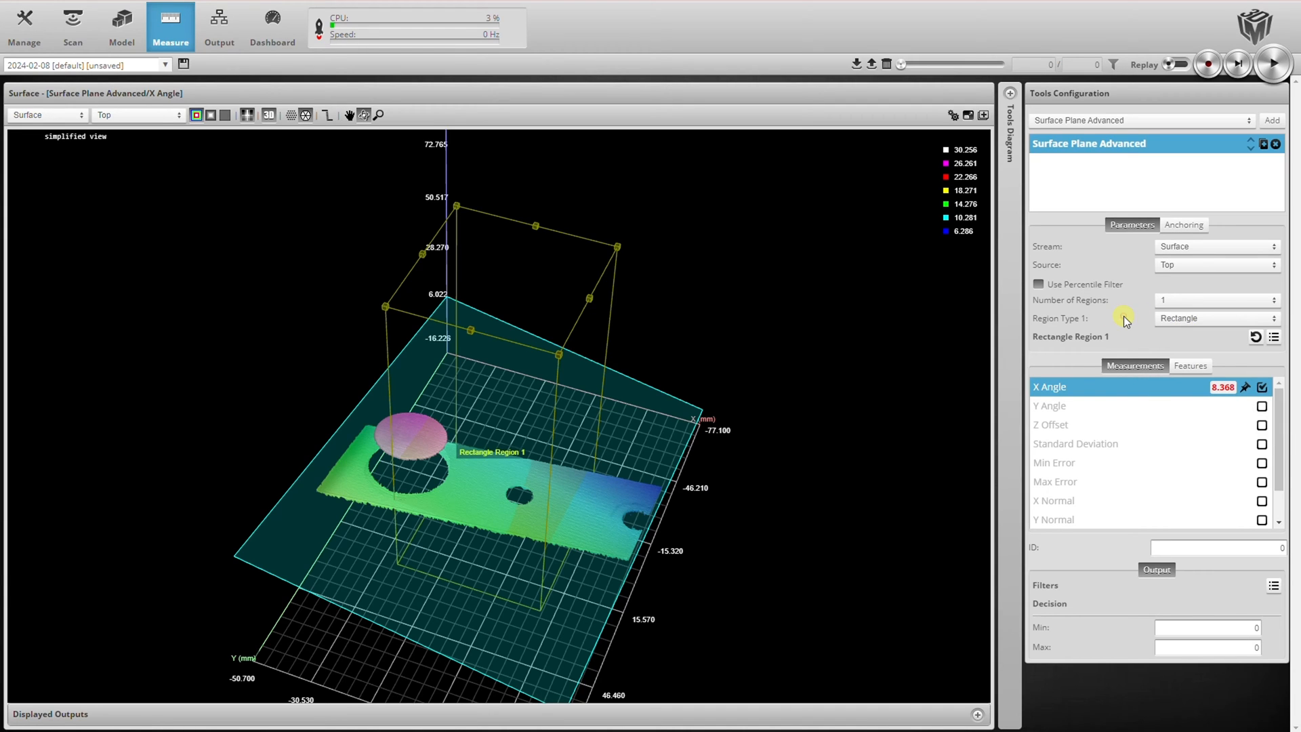
left_click(1183, 223)
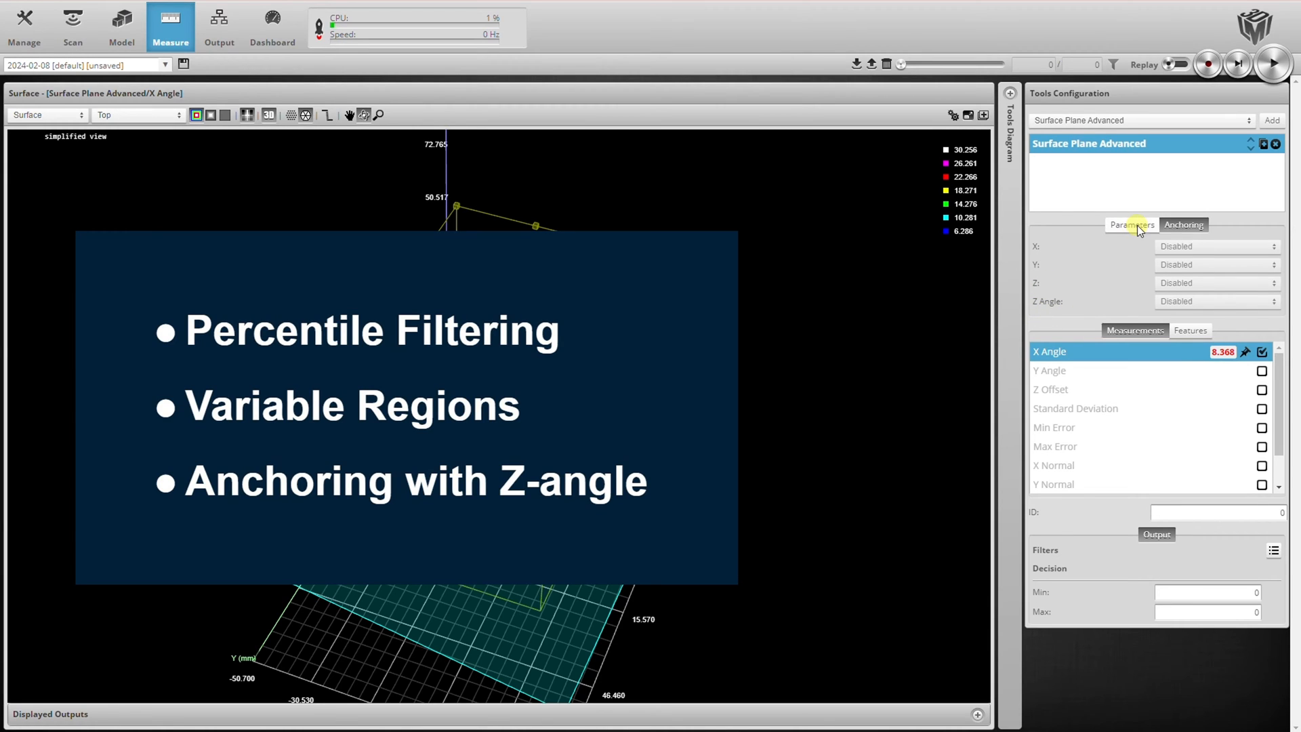
left_click(1130, 225)
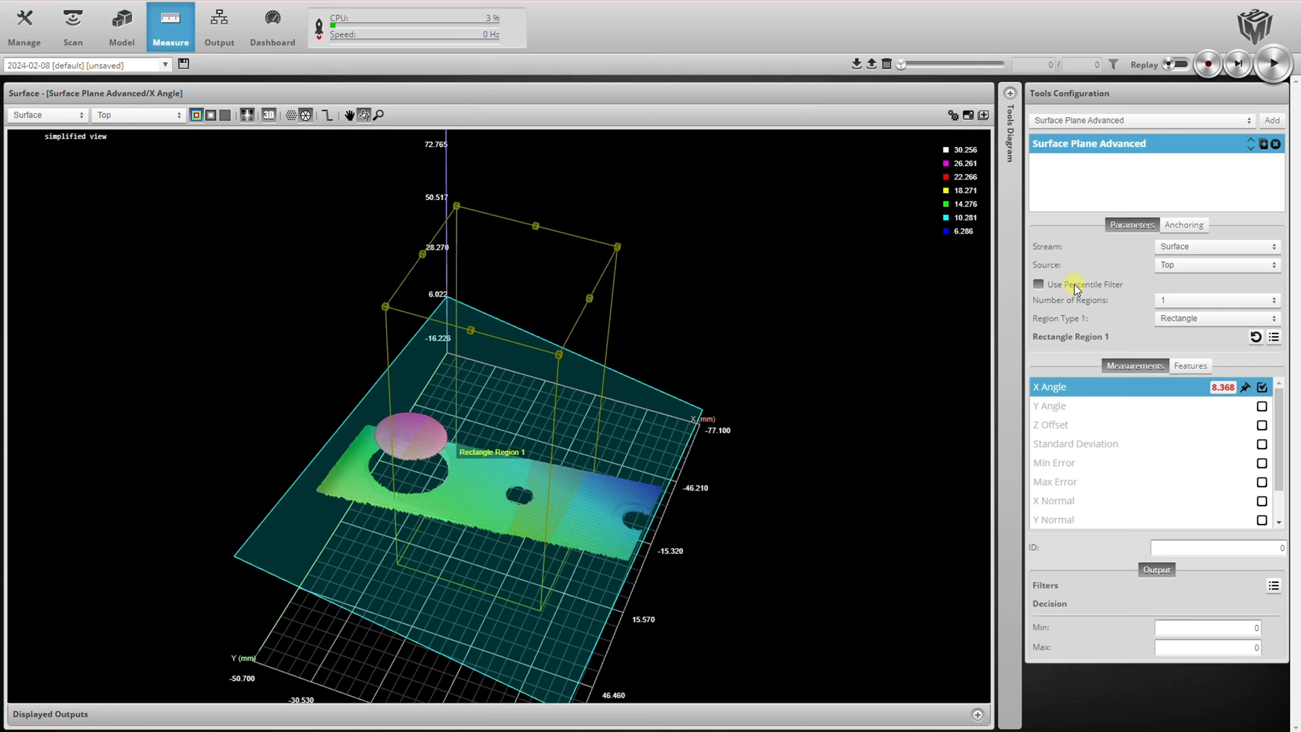
Step: Enable Use Percentile Filter on the plane tool and view the fitted plane side-on
left_click(1038, 283)
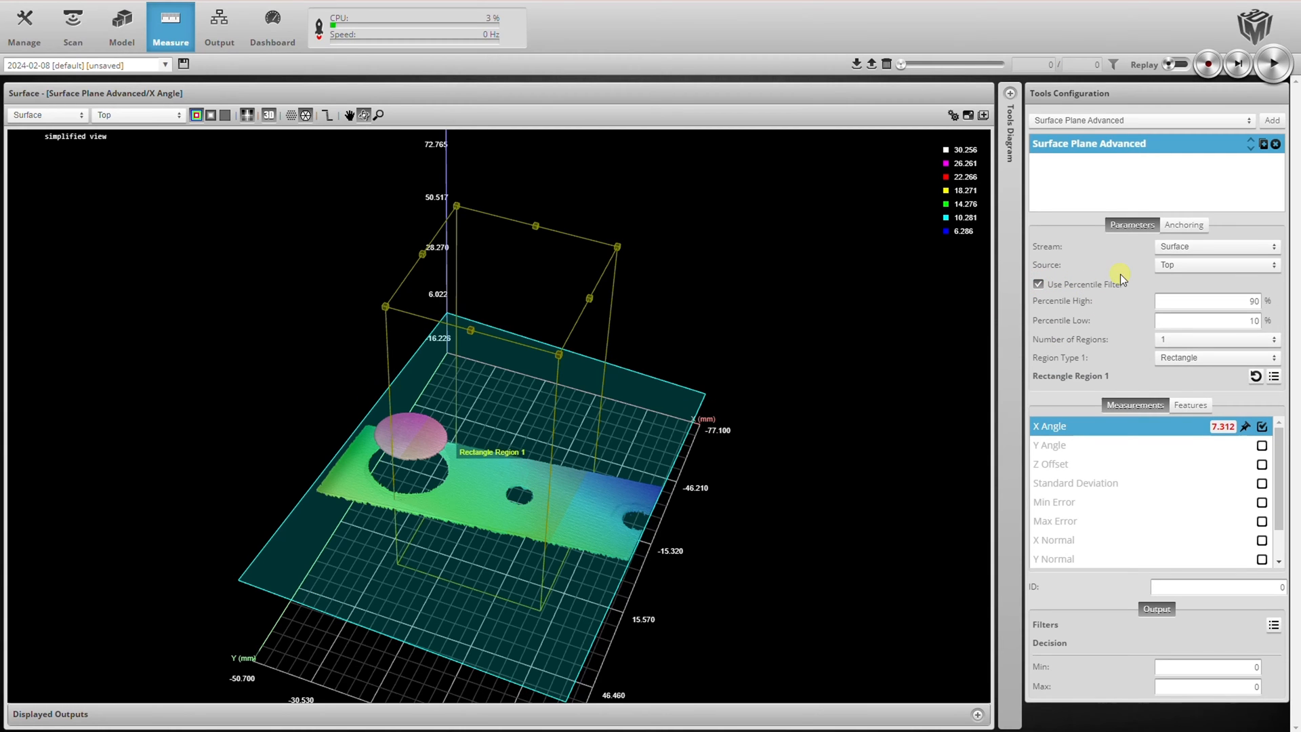
mouse_move(803, 592)
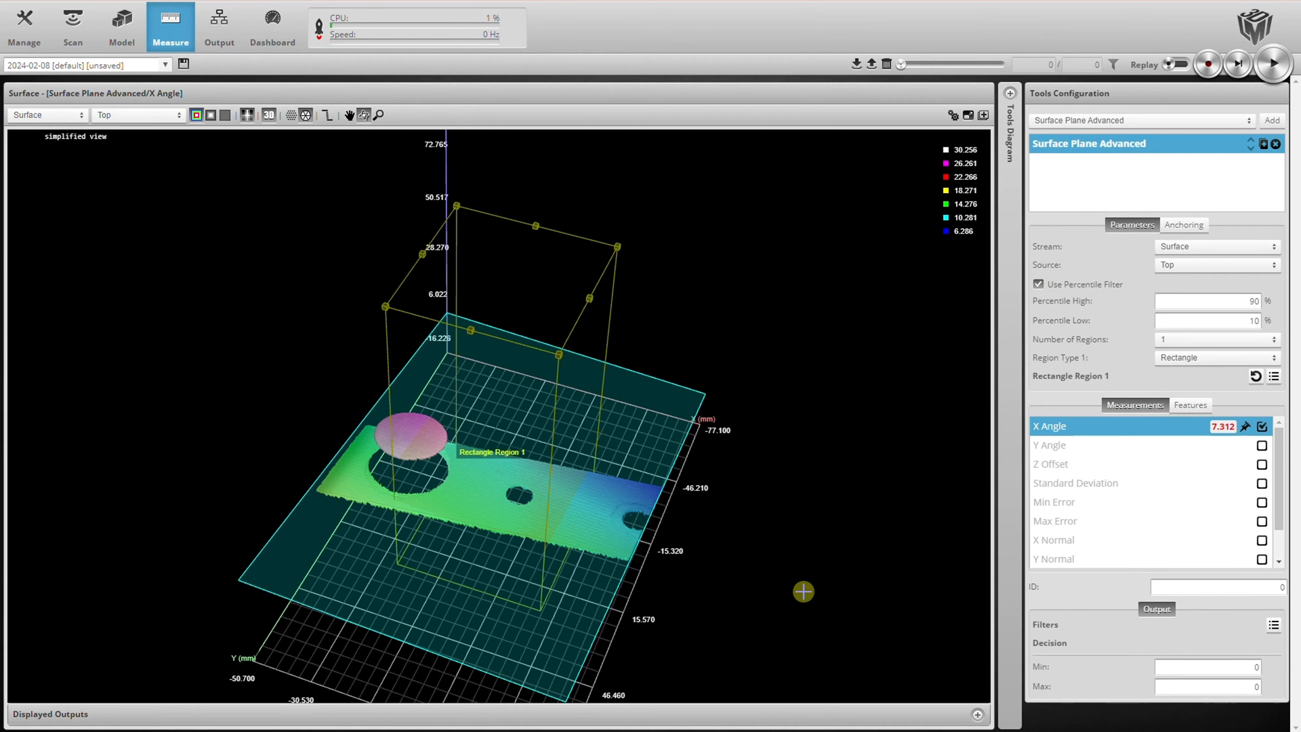
left_click_drag(802, 592, 876, 430)
type("70")
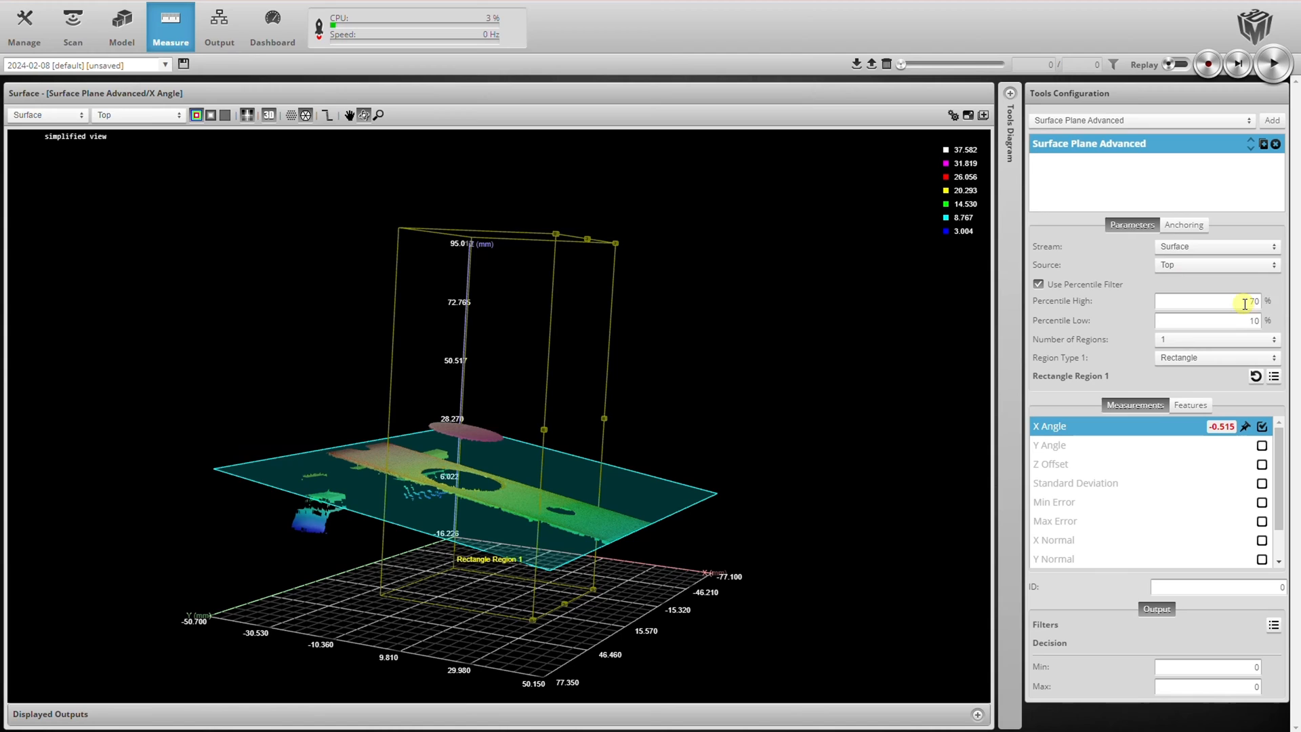
Step: Set Percentile High to 95 so the plane fits the top of the raised puck
type("95")
type("75")
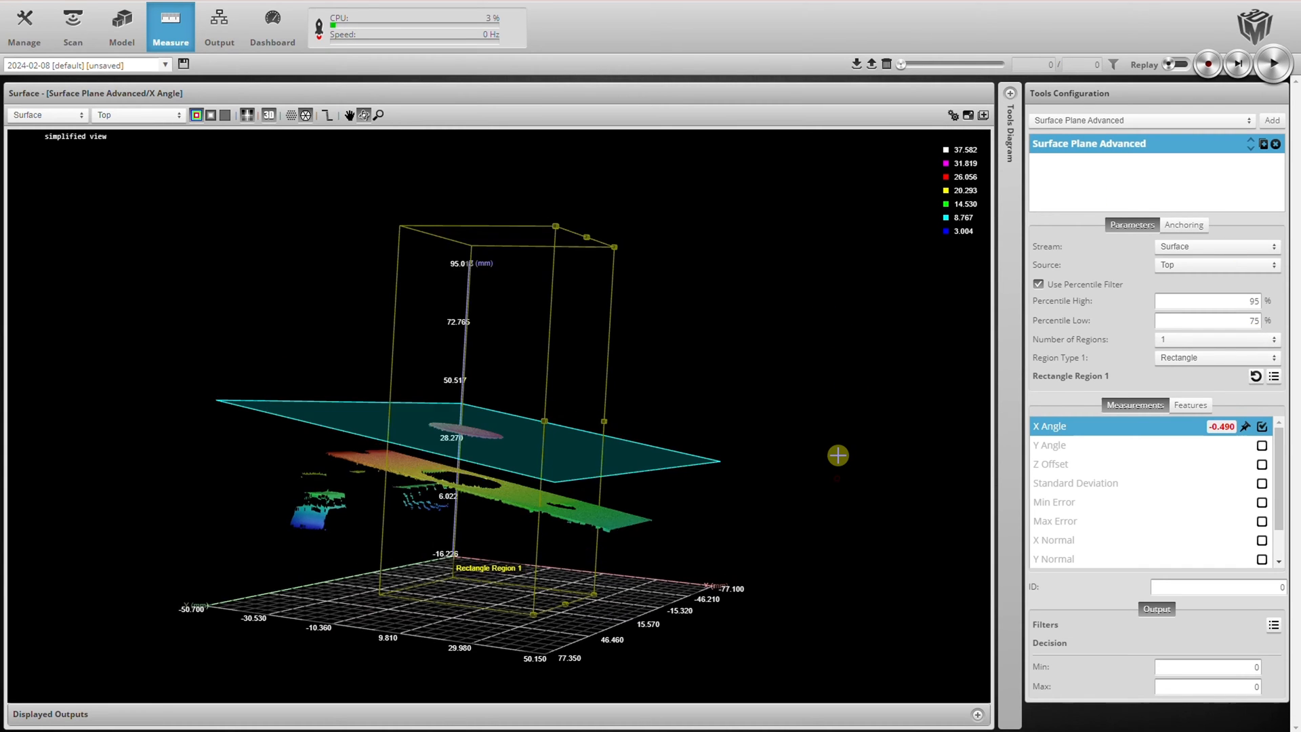
left_click_drag(837, 455, 866, 481)
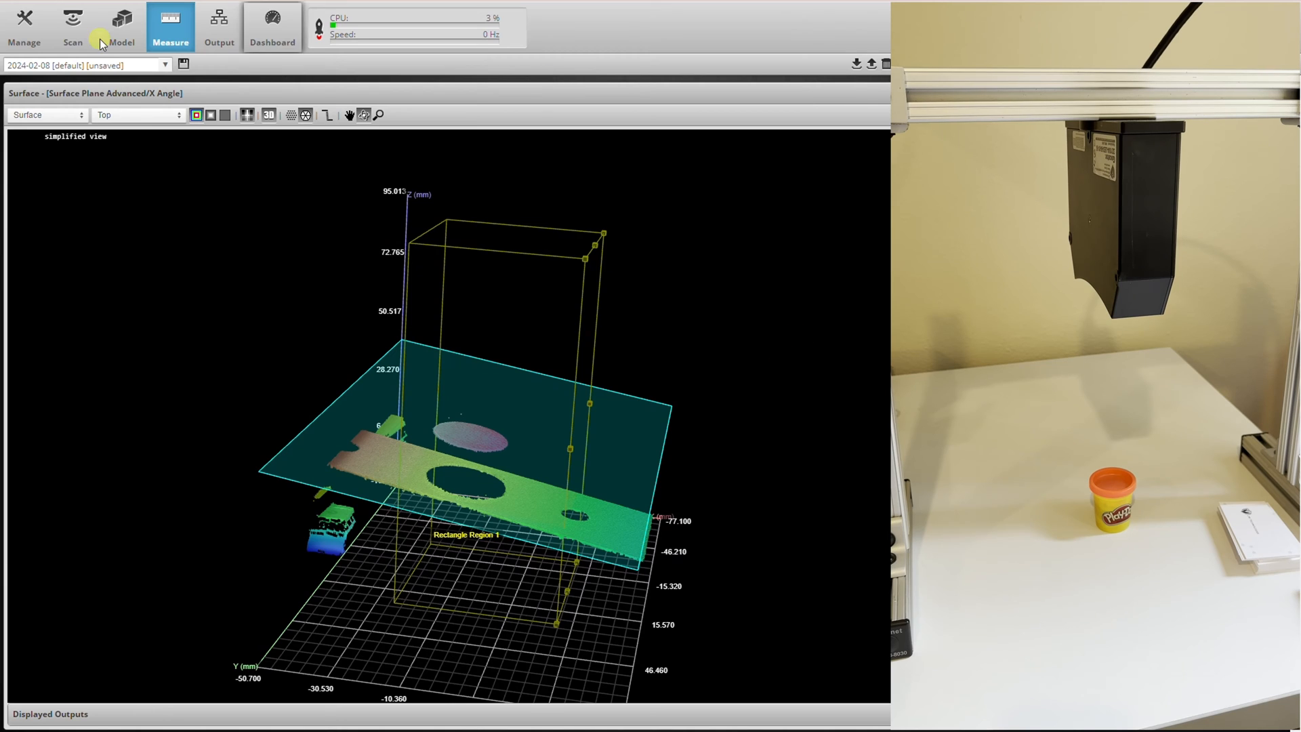
Step: Capture a scan of the lid and return to the Measure page for the plane tool
left_click(72, 24)
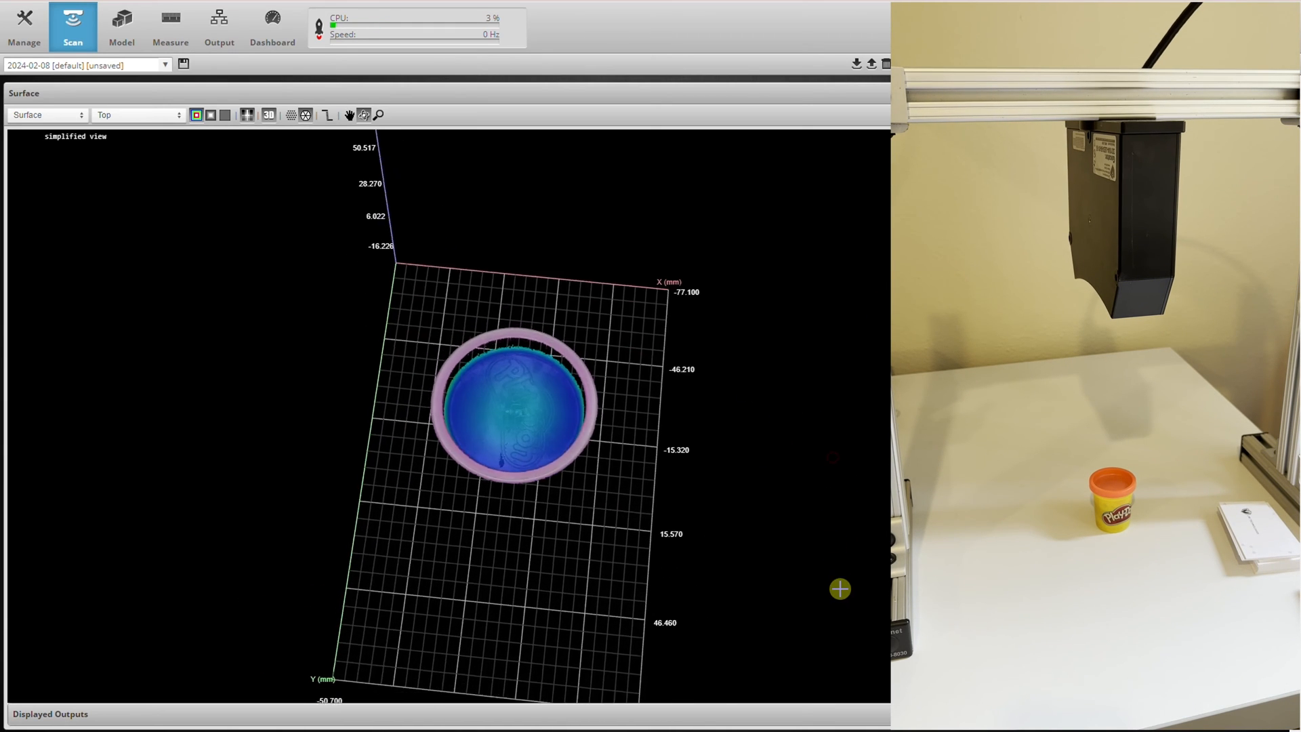
left_click(219, 113)
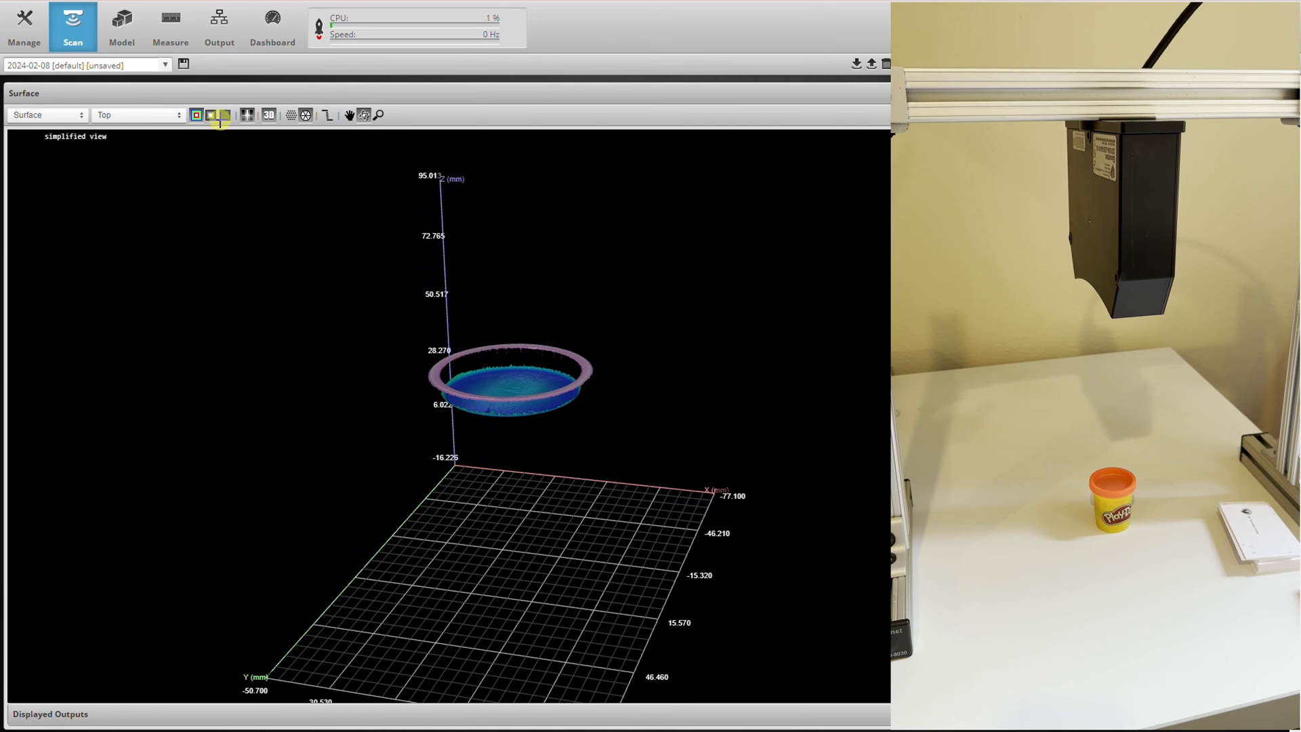
left_click(171, 20)
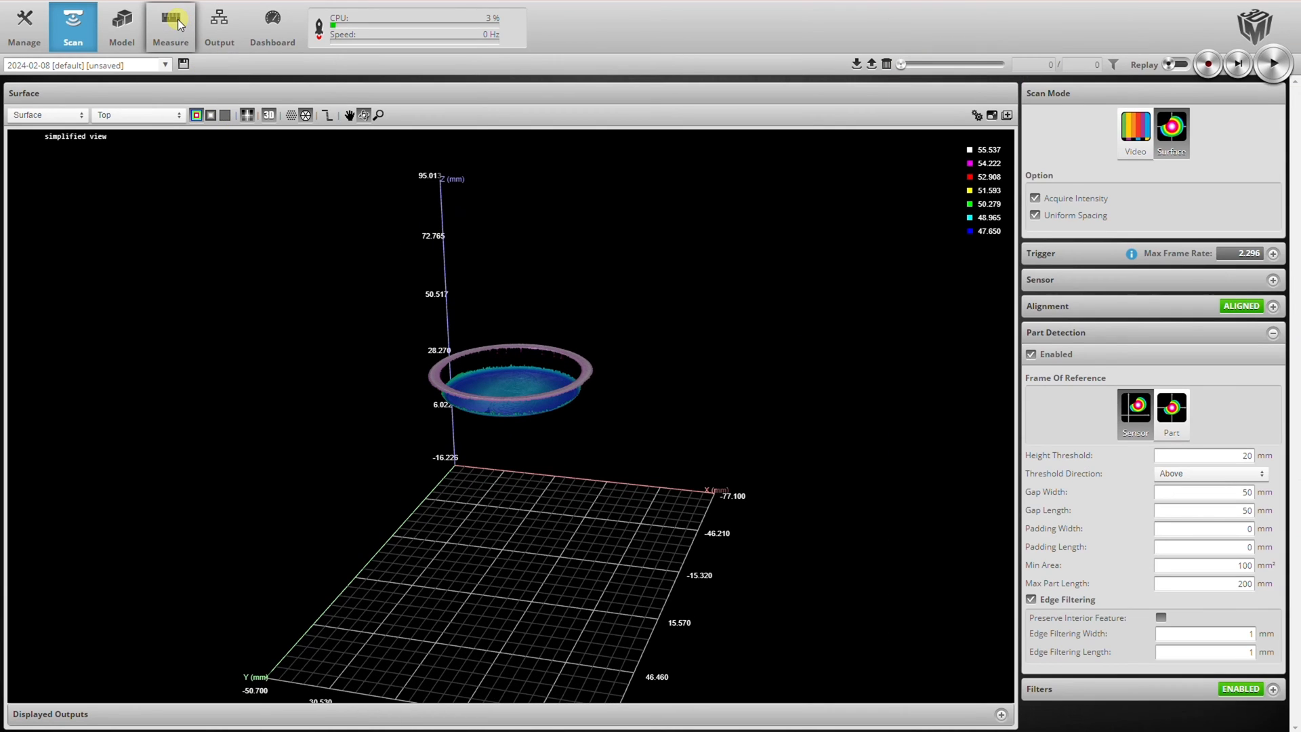
left_click(171, 24)
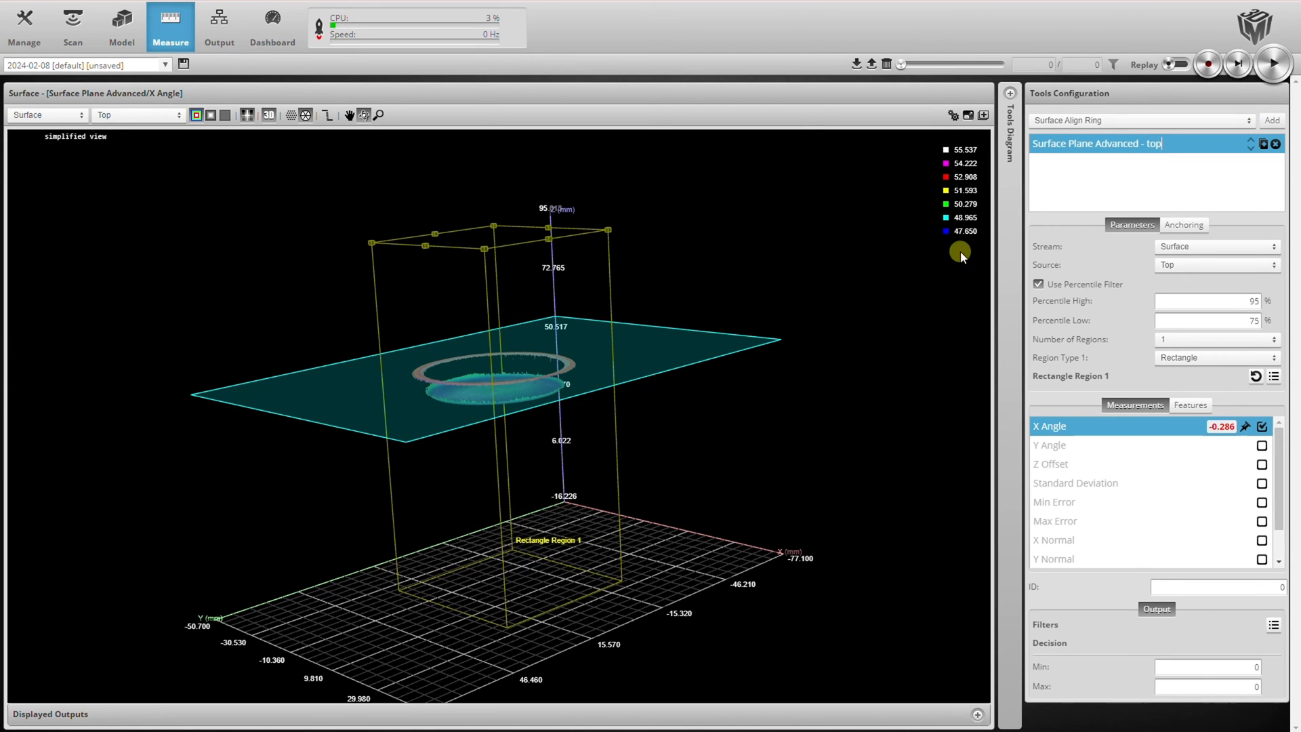
mouse_move(1040, 371)
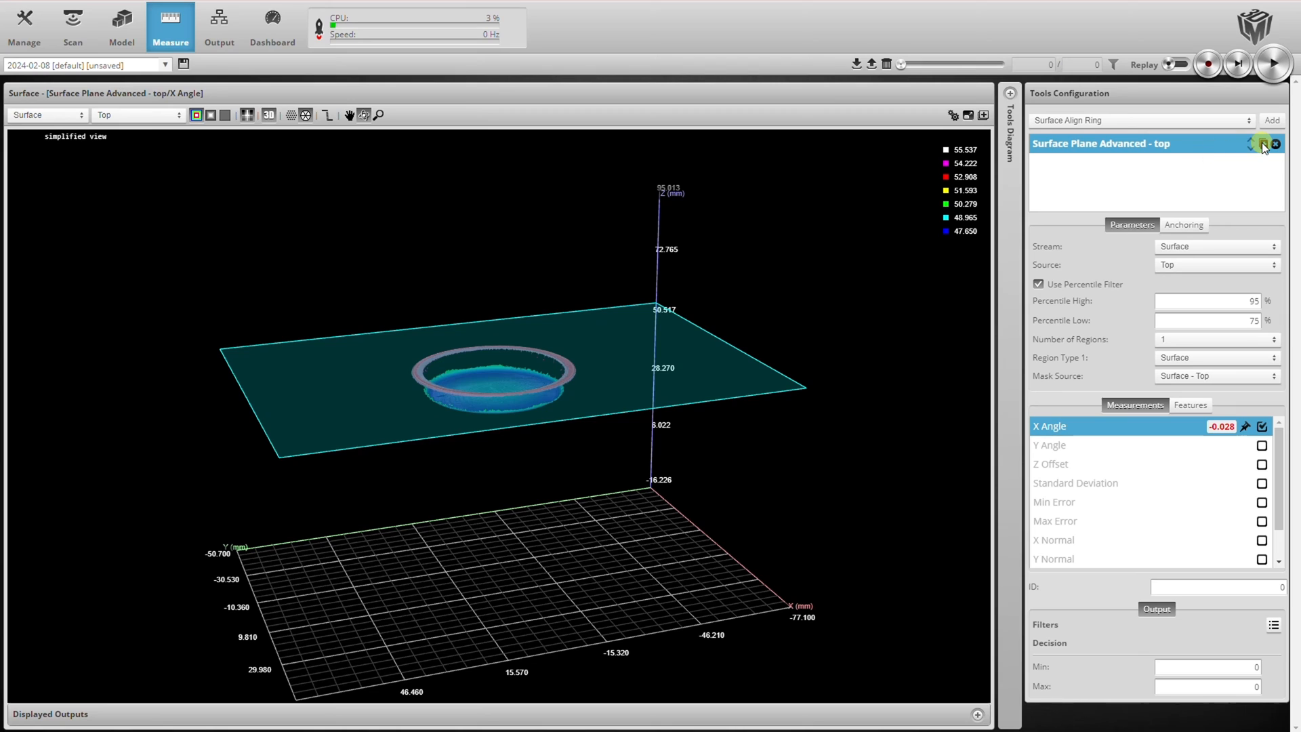
Step: Duplicate the top plane tool as 'bottom' with Percentile Low 10
left_click(1262, 143)
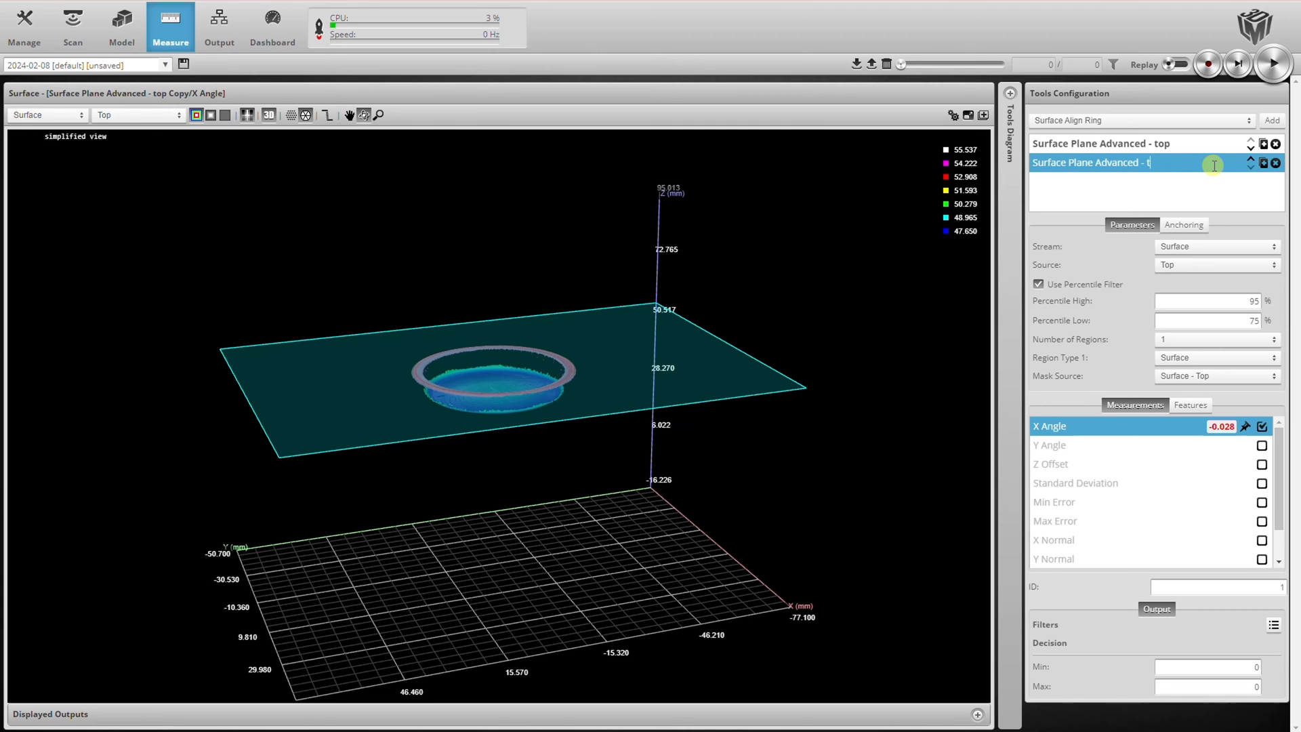
type("bottom")
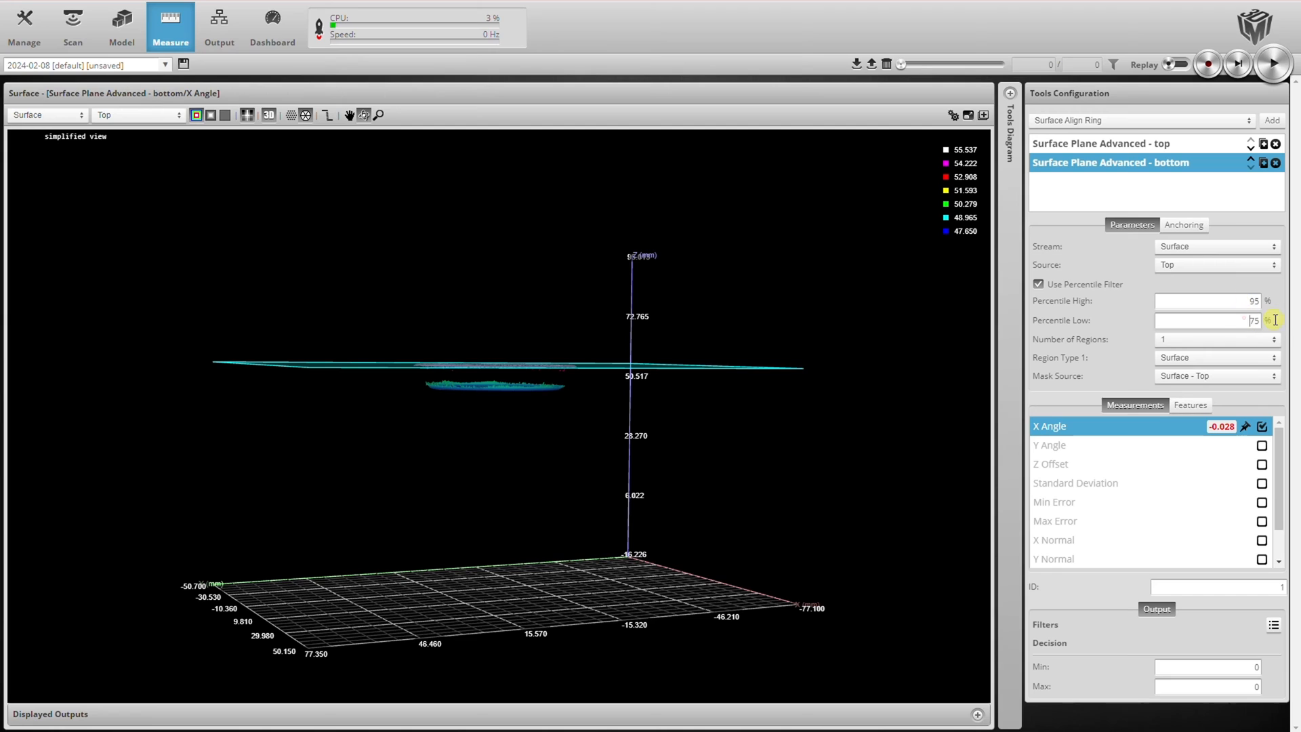
type("10")
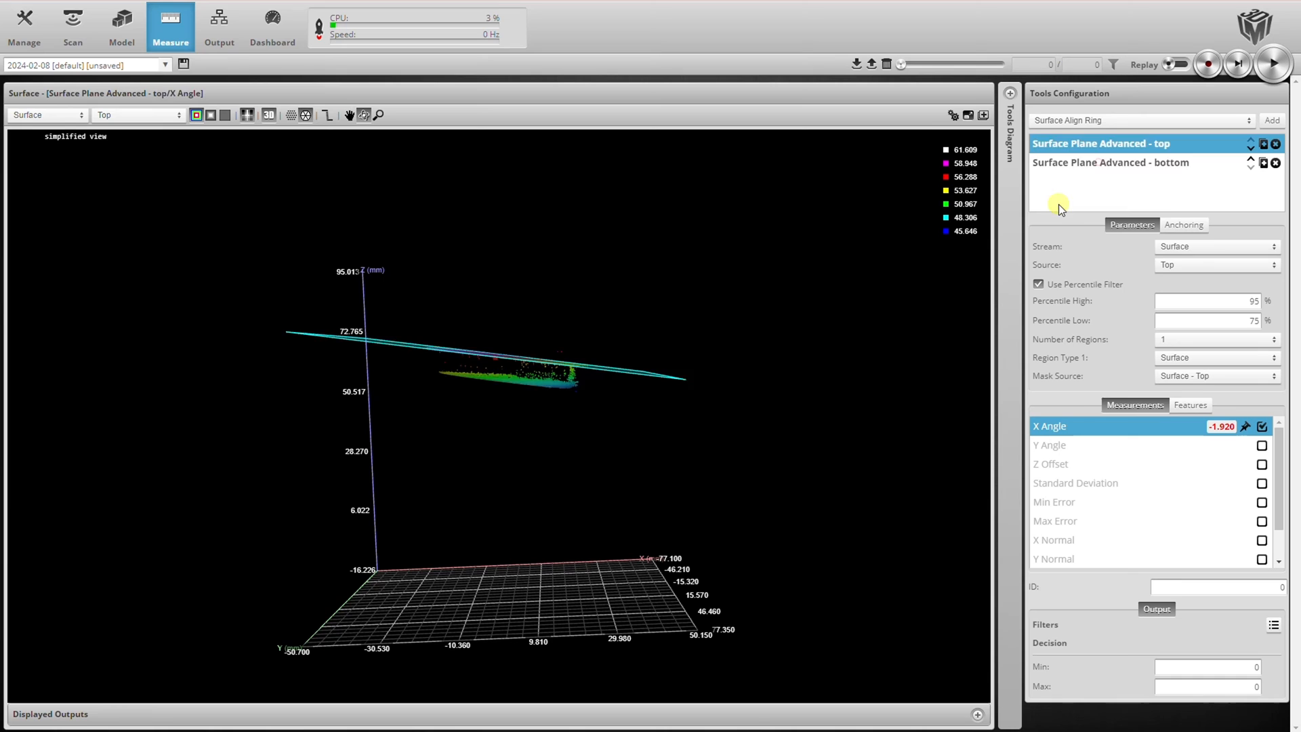
Step: Choose Surface Bounding Box as the next measurement tool
left_click(1111, 161)
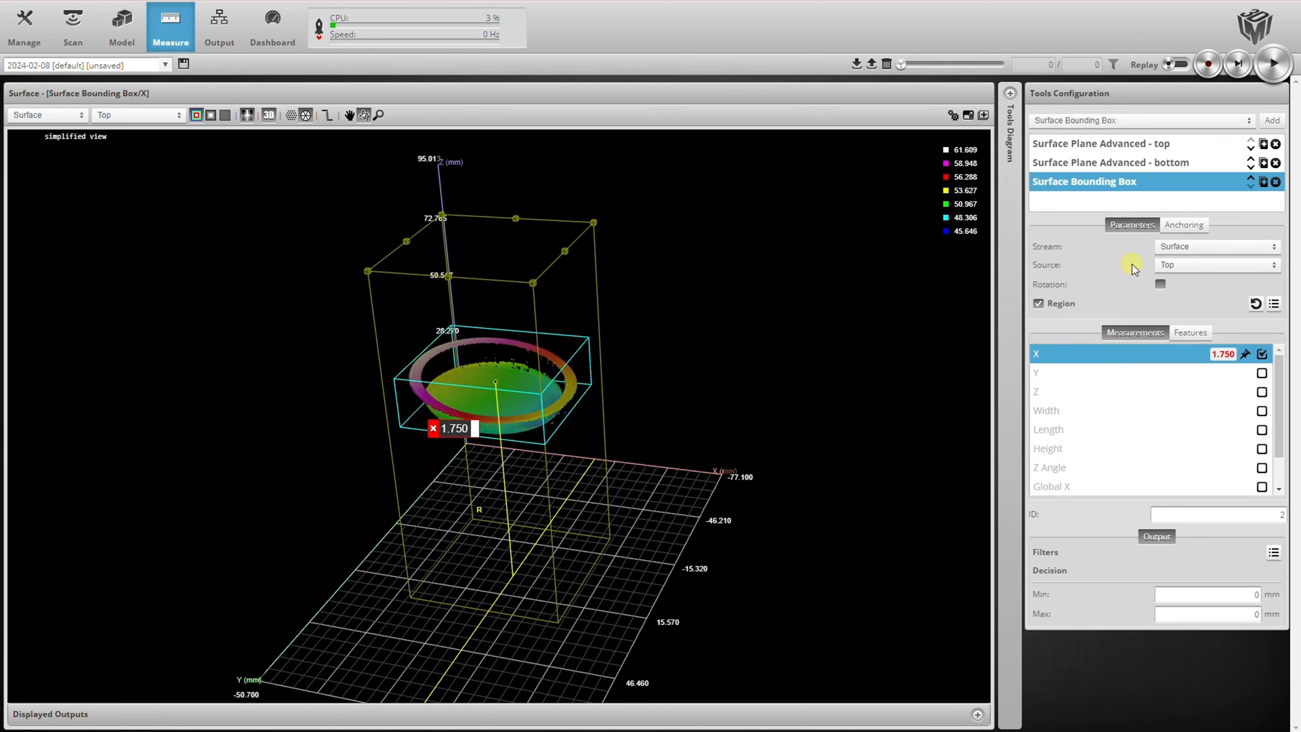
Step: Uncheck Region so the bounding box covers the whole lid scan
left_click(1037, 302)
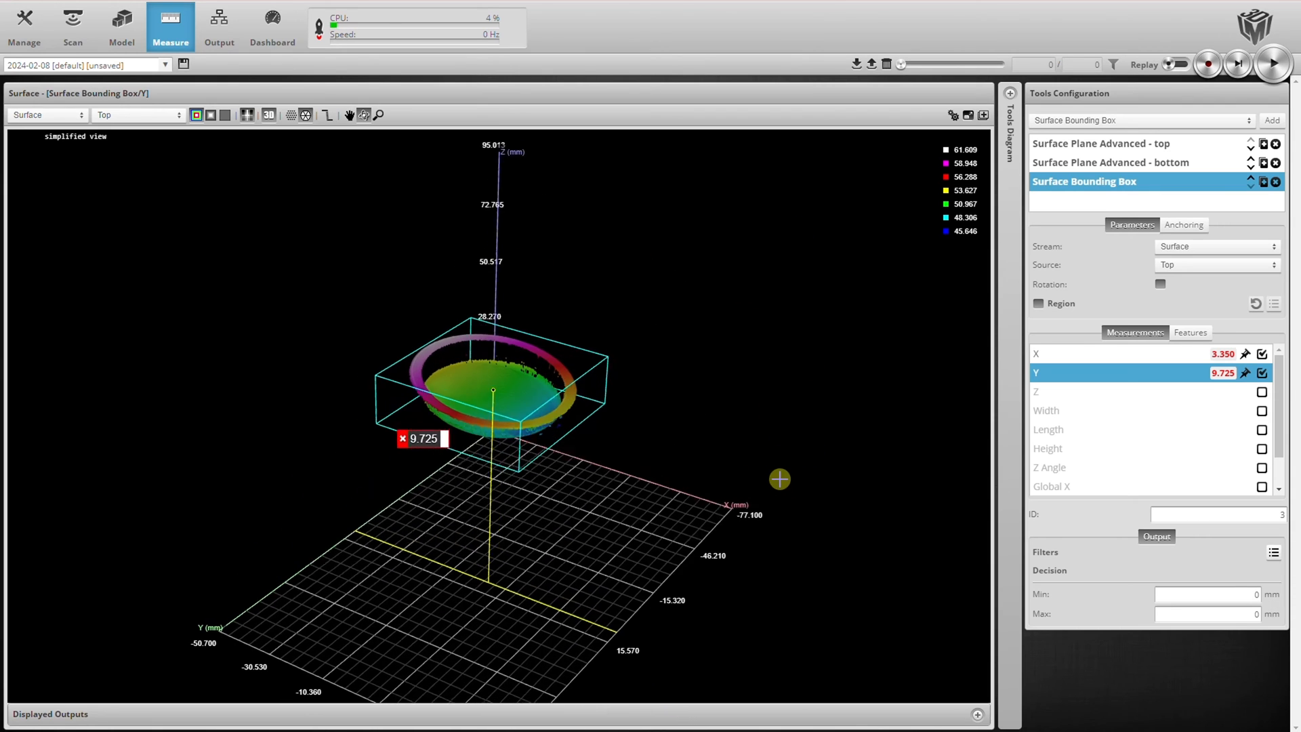
left_click(1137, 119)
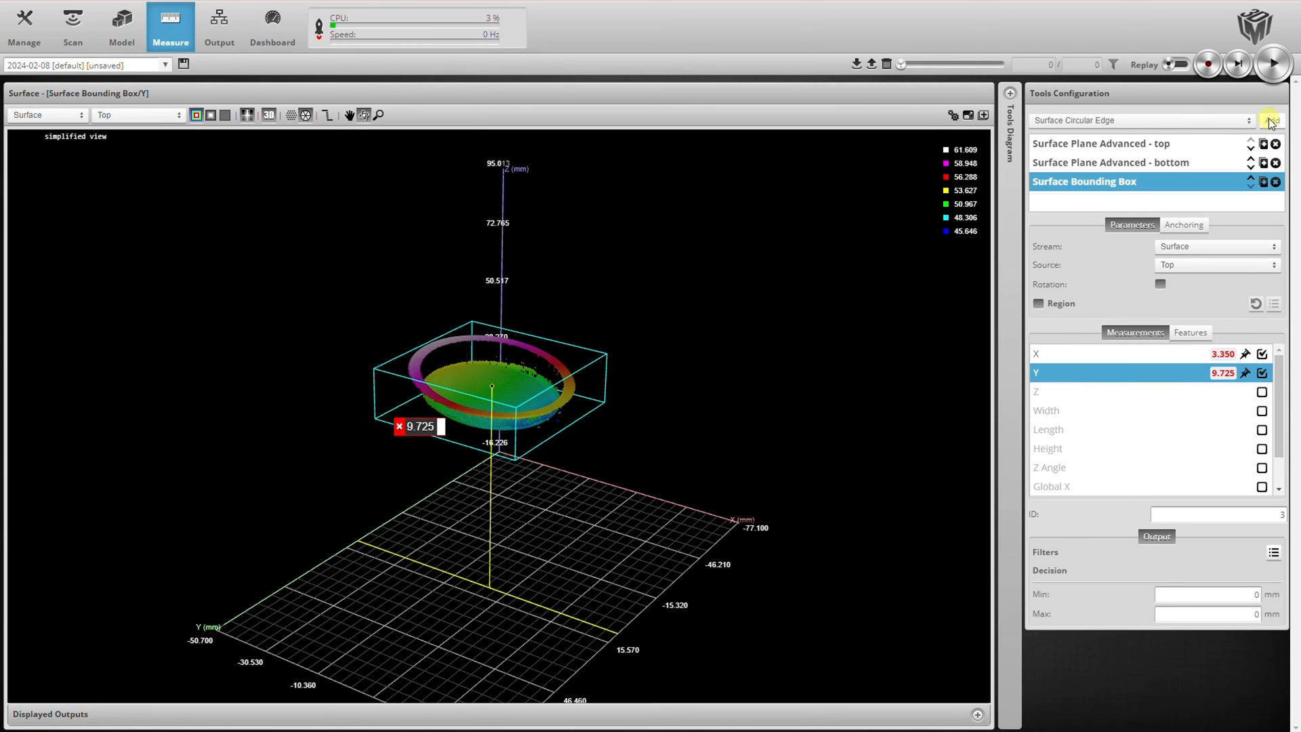
Step: Add a Surface Circular Edge anchored in X and Y to the bounding box, with Falling step direction
left_click(1269, 121)
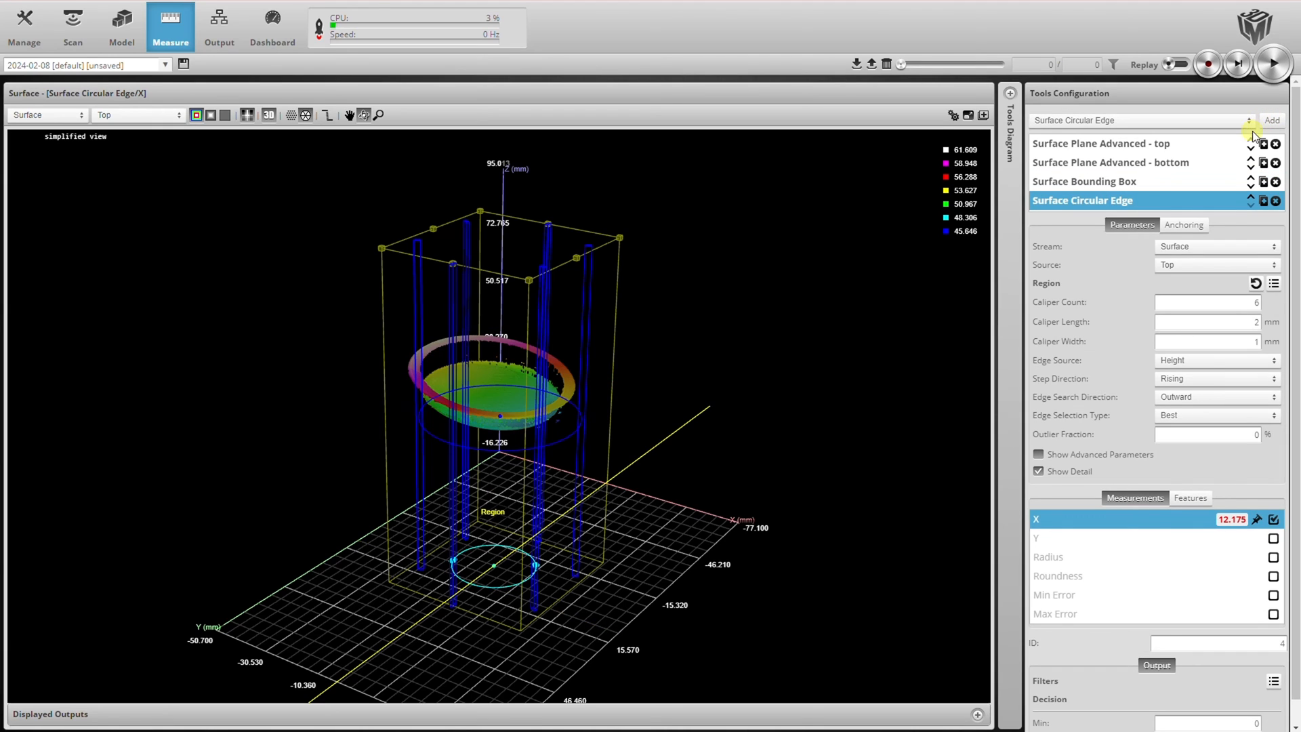
left_click(1184, 223)
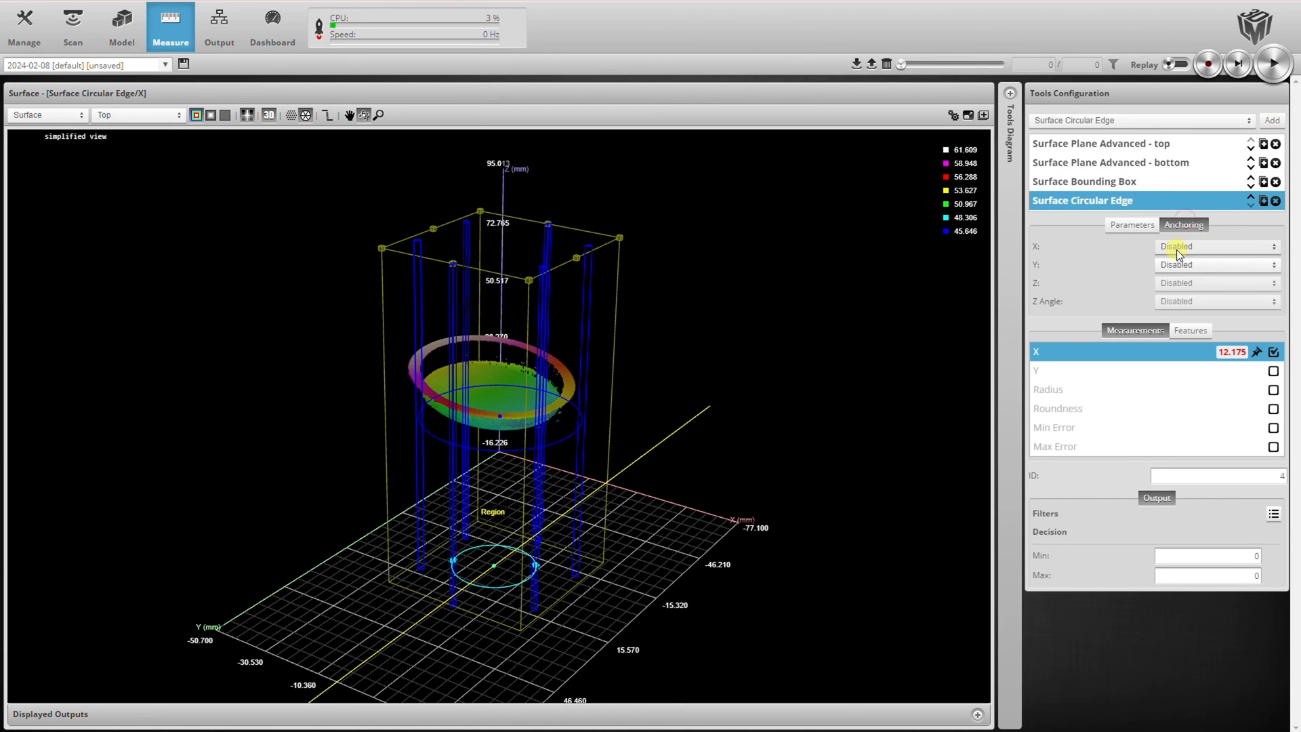
left_click(1214, 245)
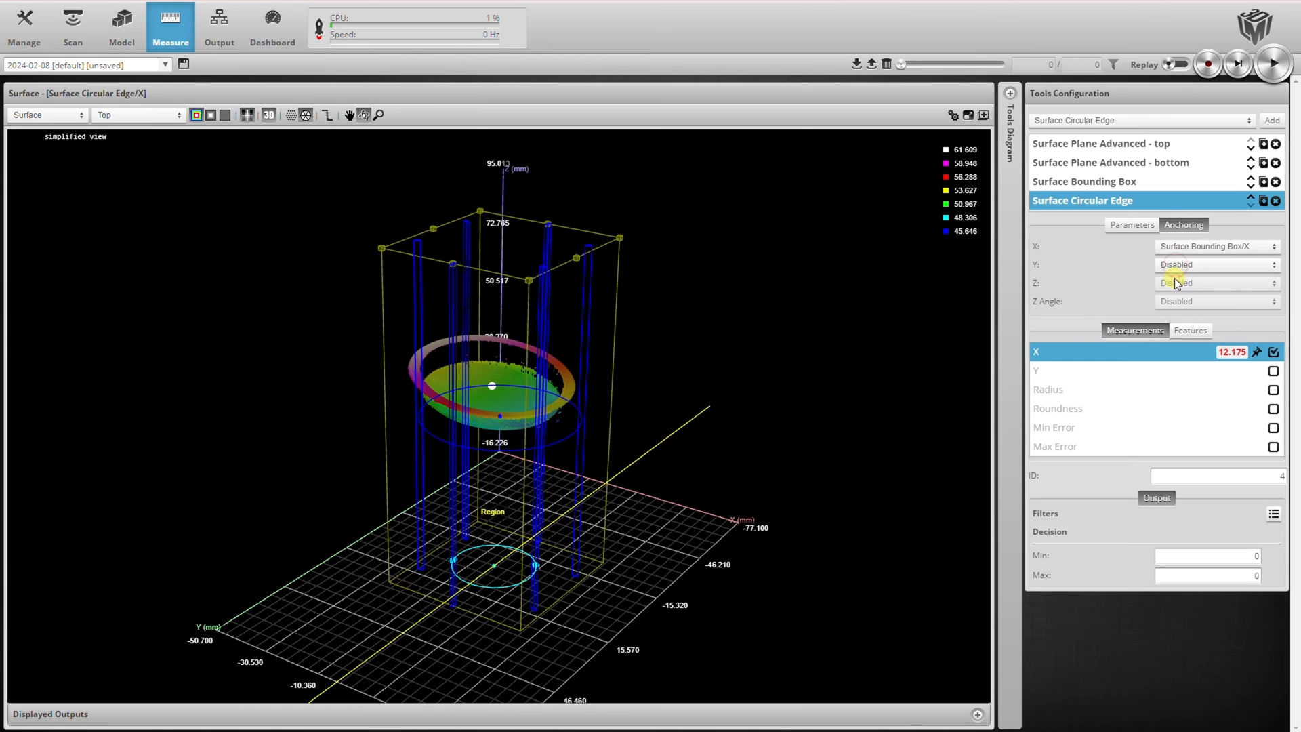
left_click(1216, 264)
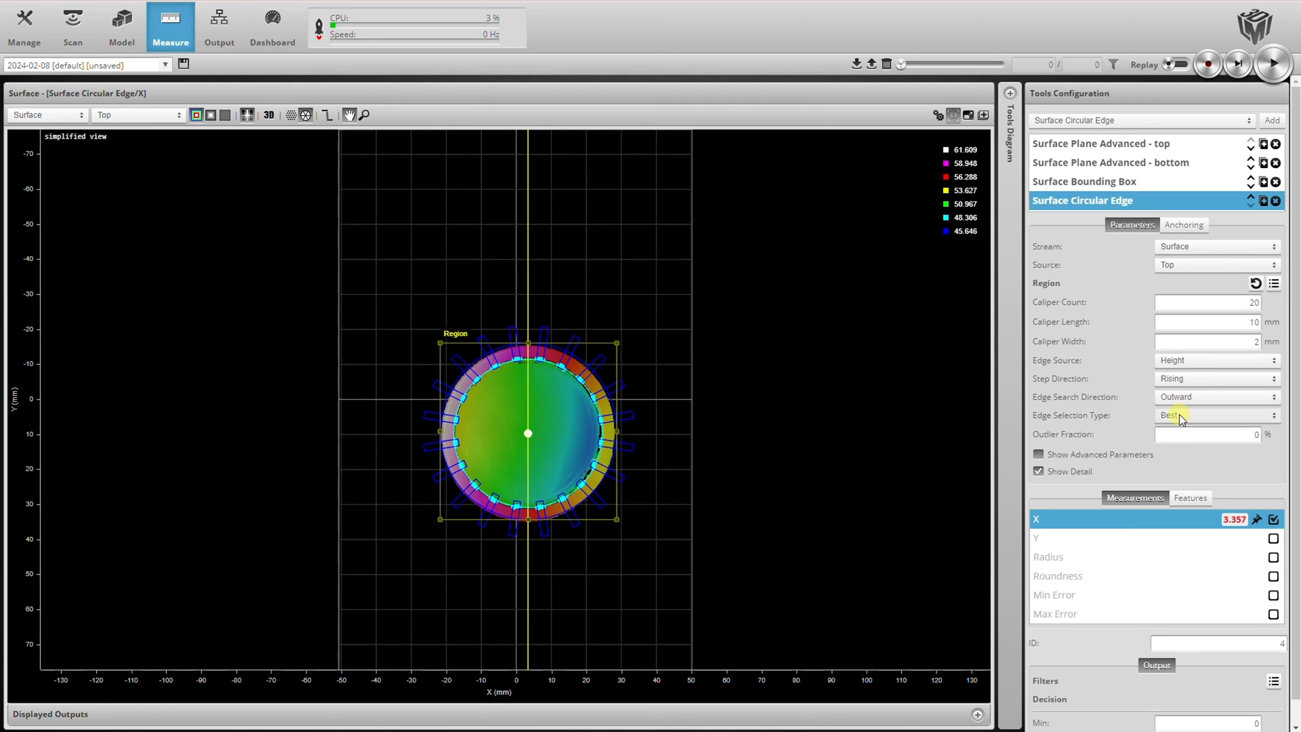
left_click(1215, 414)
type("30")
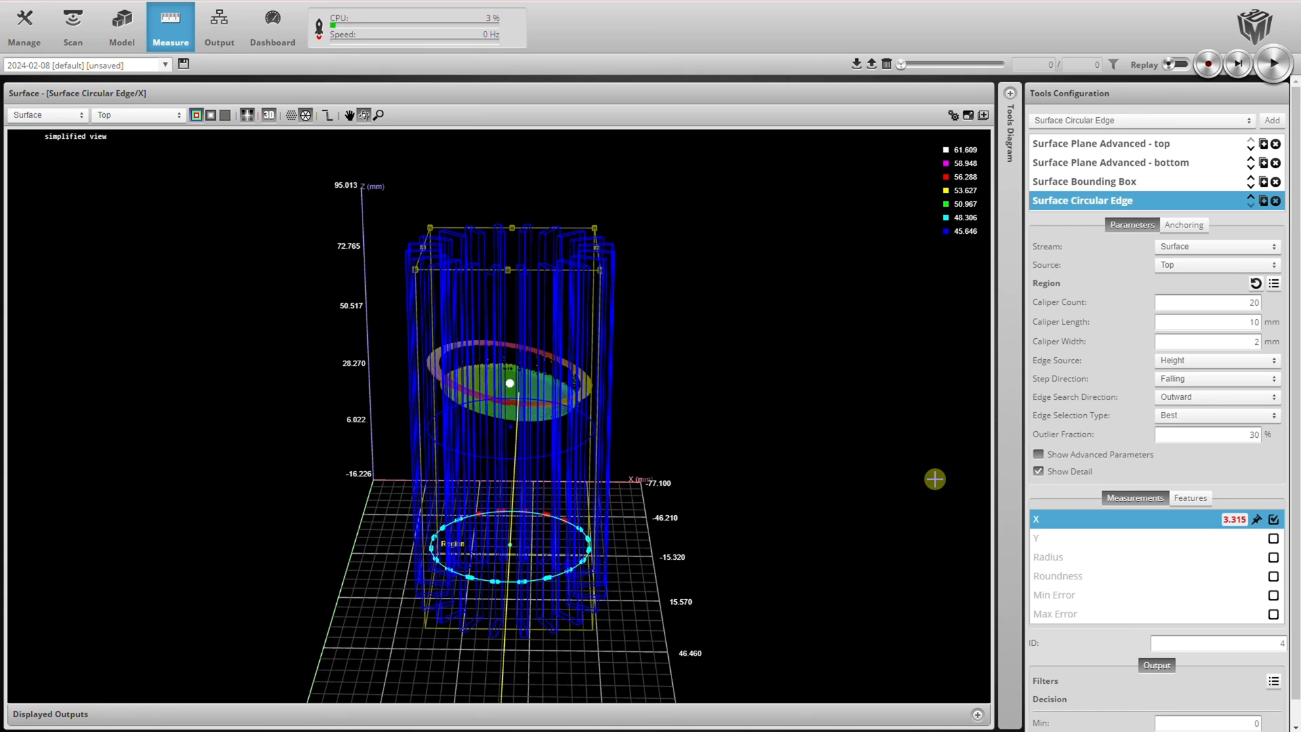
Step: Reveal advanced parameters and set the edge's Reference Plane to Surface Plane Advanced - top/Plane
left_click(1037, 454)
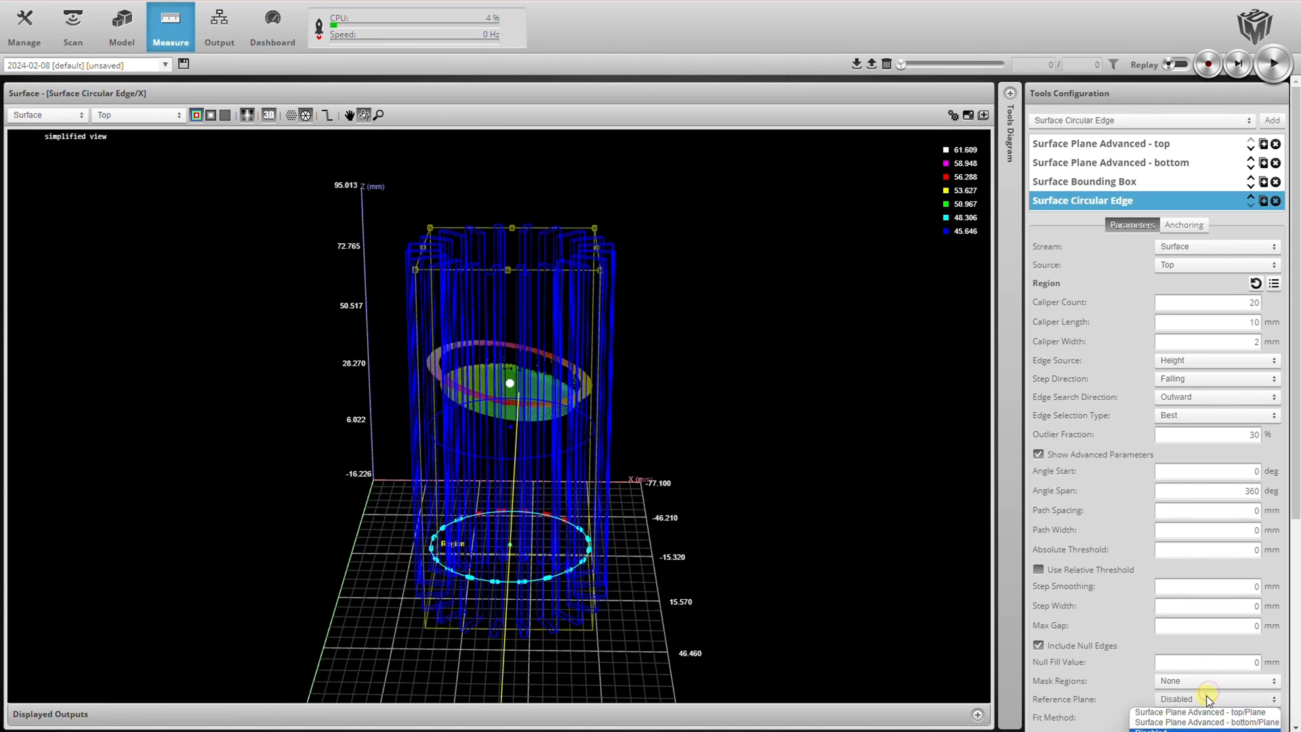
left_click(1215, 717)
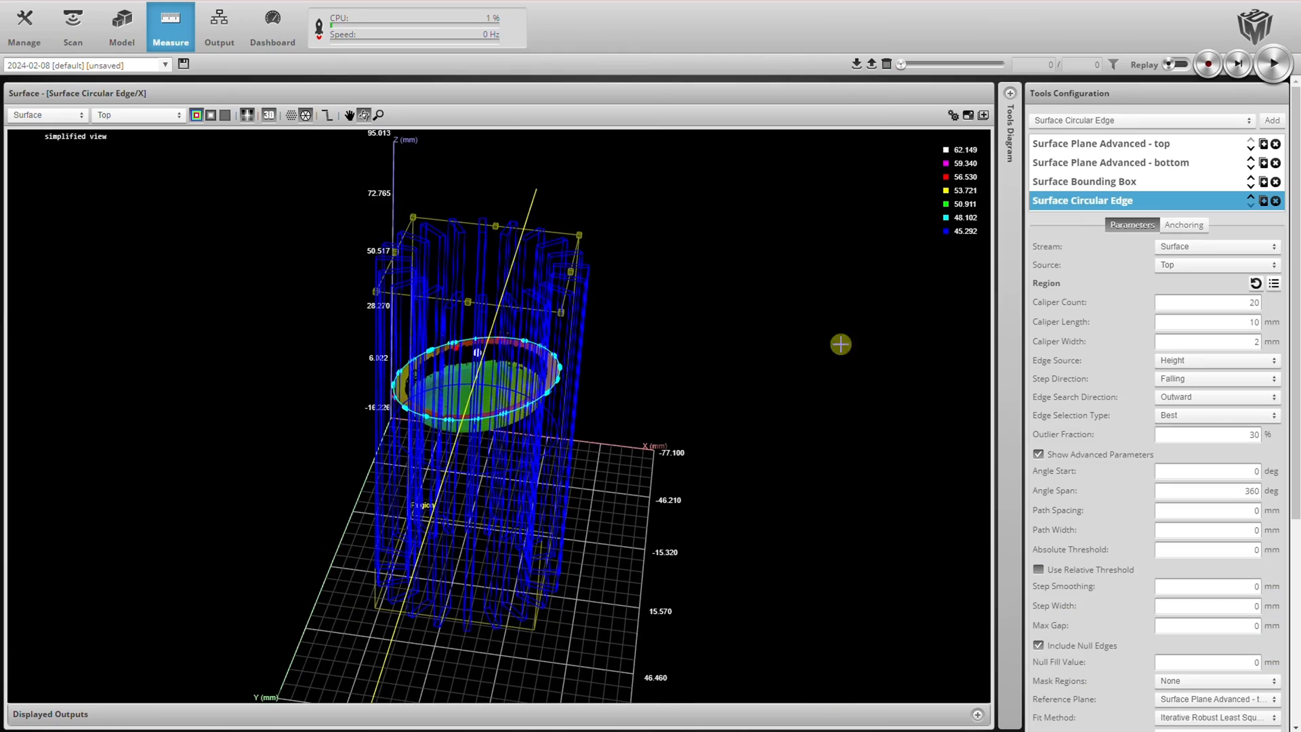
left_click(1141, 121)
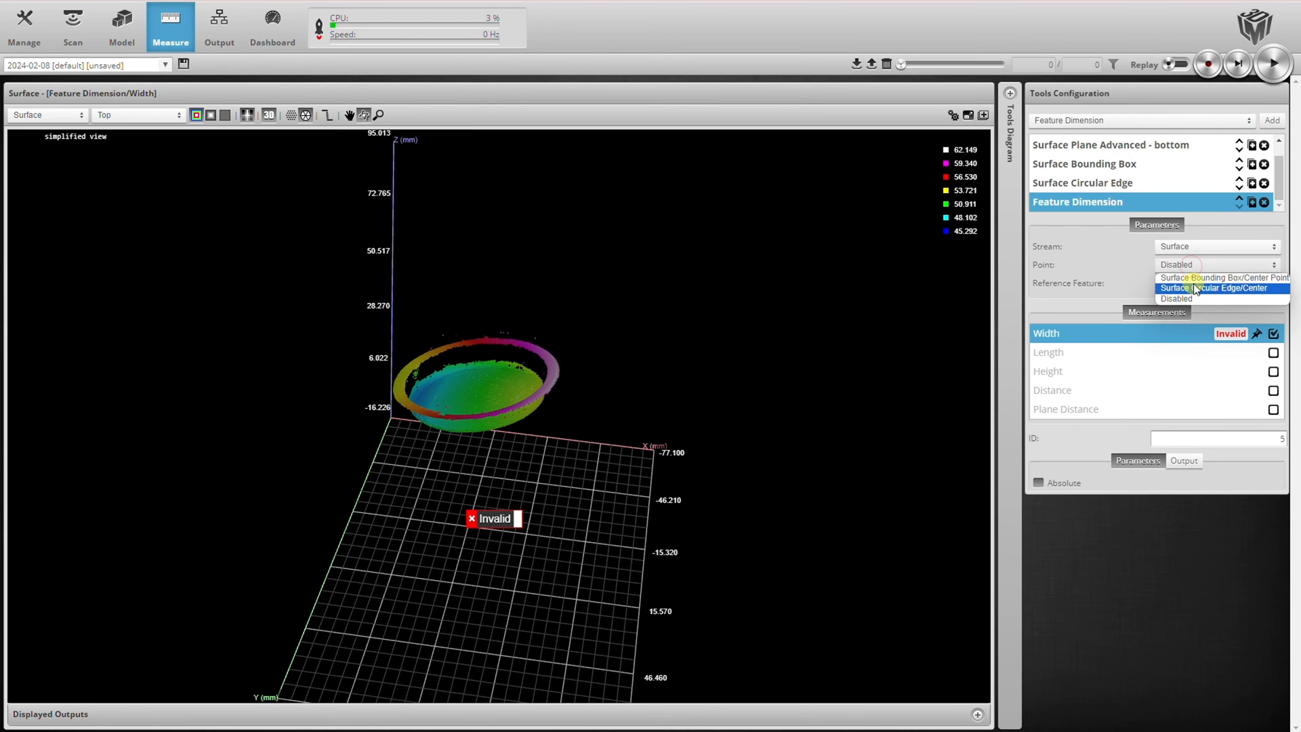
Step: Set Point to Circular Edge/Center, reference the top plane, and enable Distance reading 7.067
left_click(1220, 287)
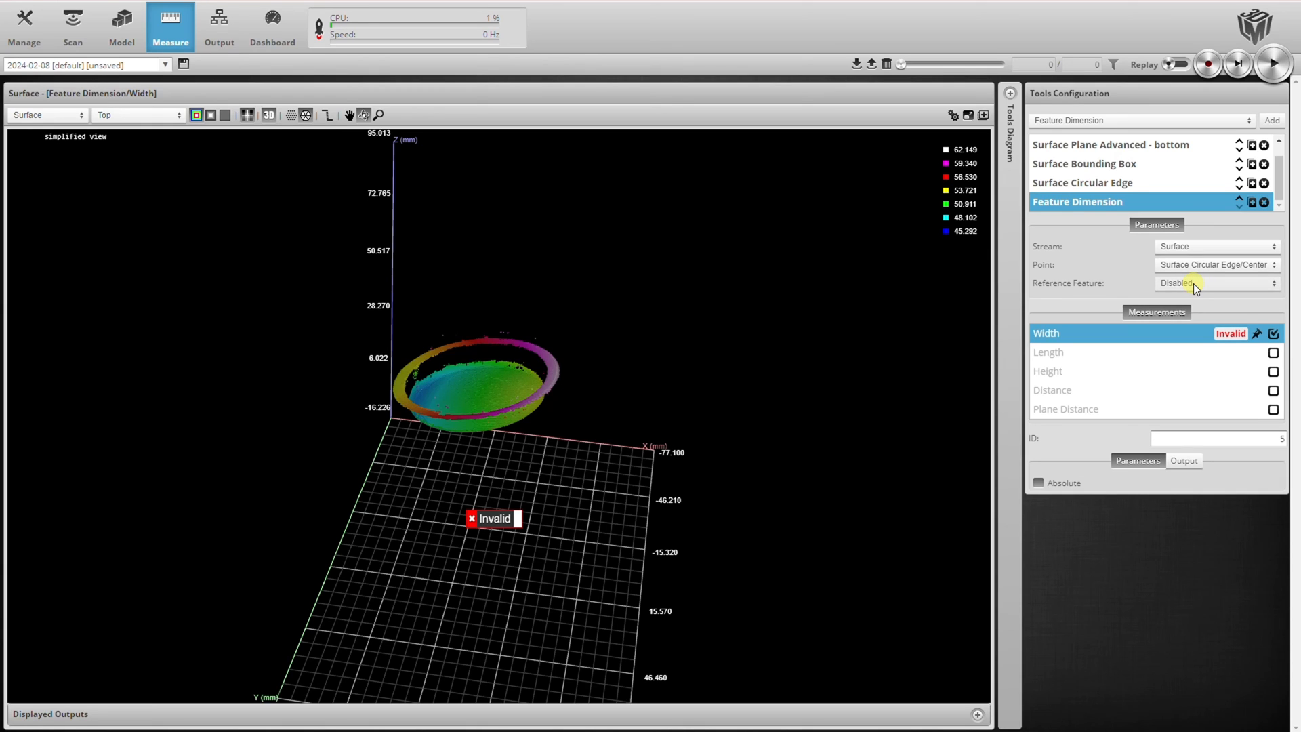
left_click(1215, 281)
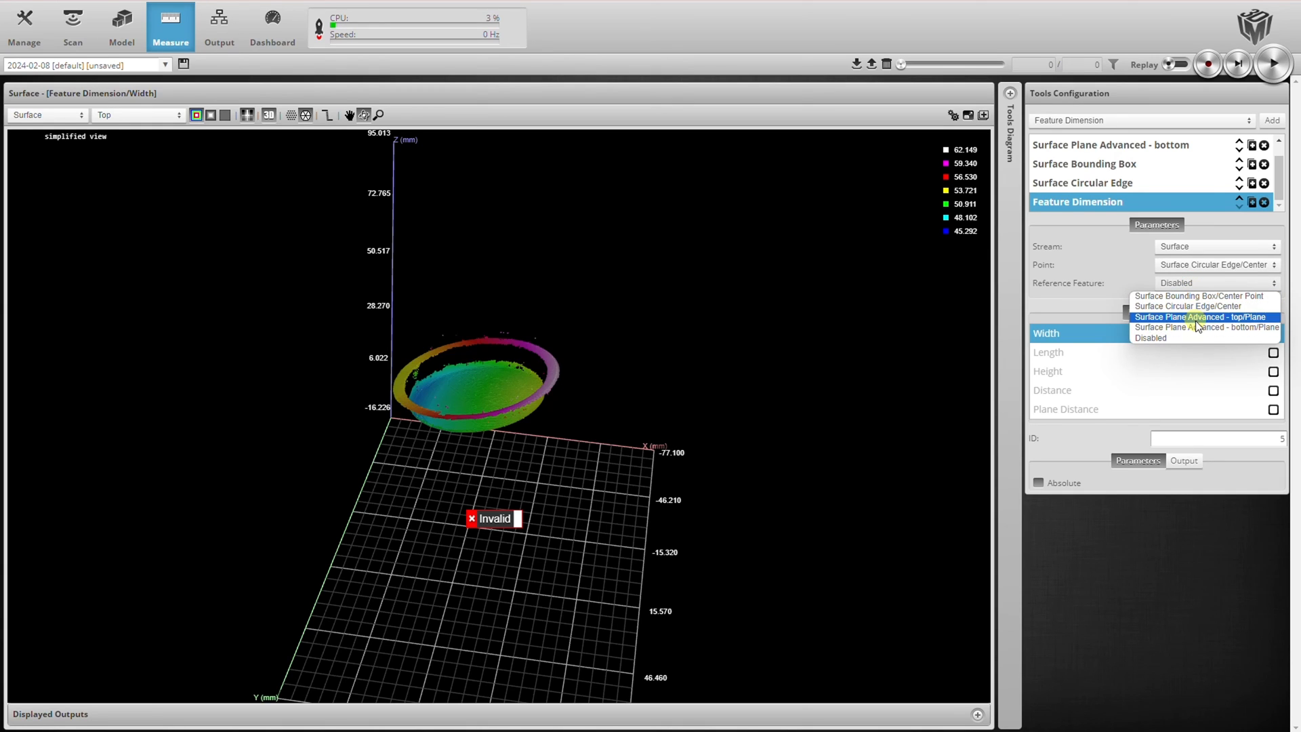
left_click(1200, 316)
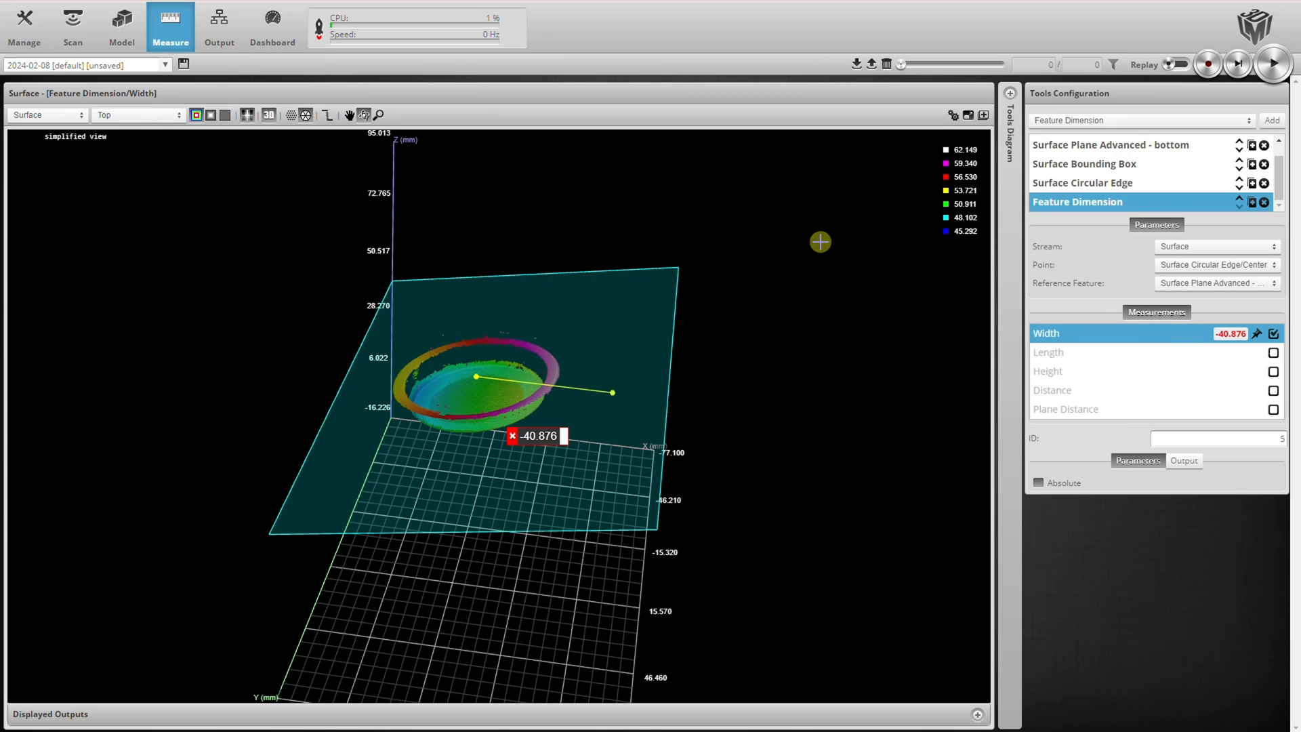
left_click(1273, 390)
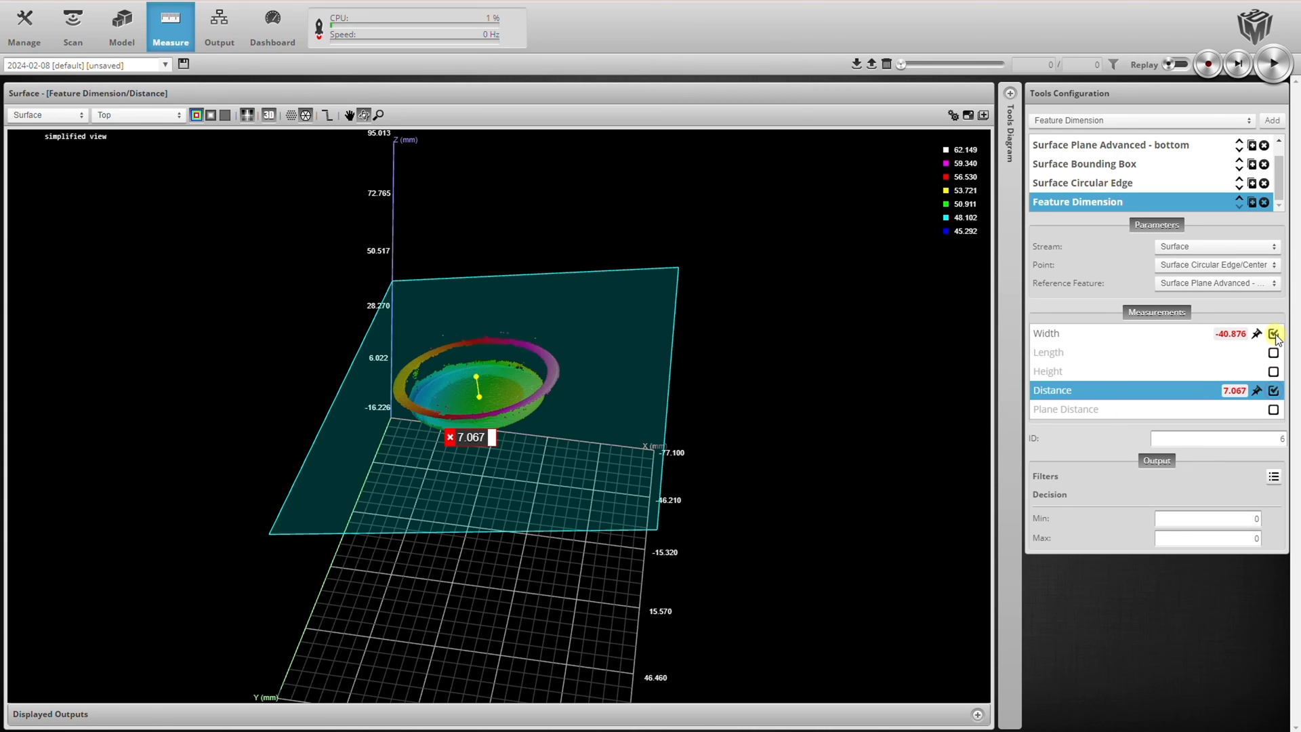